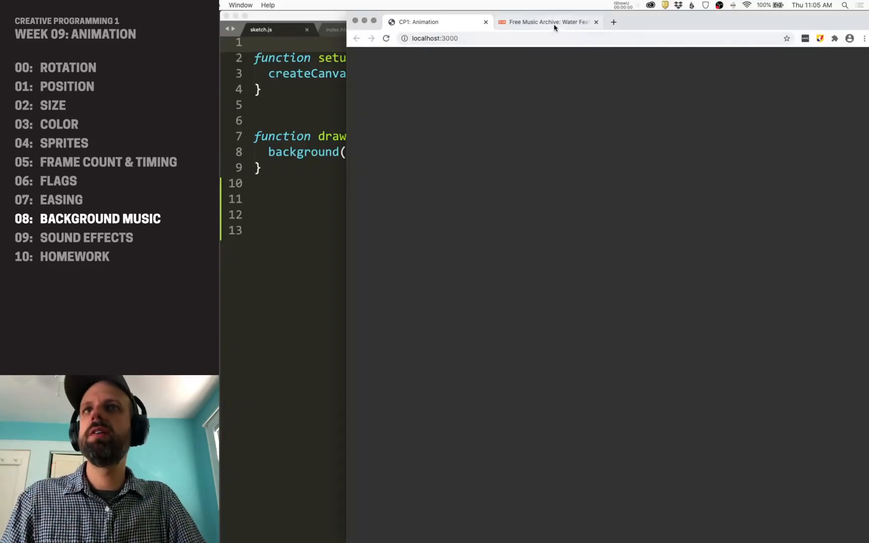
Step: Switch to the Free Music Archive page for 'Airgap' by Water Features
left_click(547, 21)
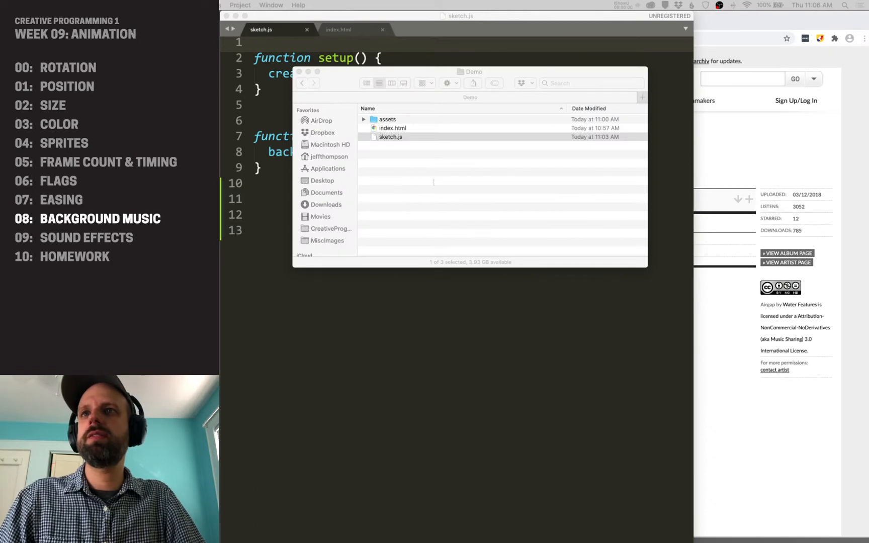
Step: Open the assets folder and select the WaterFeatures_Airgap.mp3 file
double_click(387, 119)
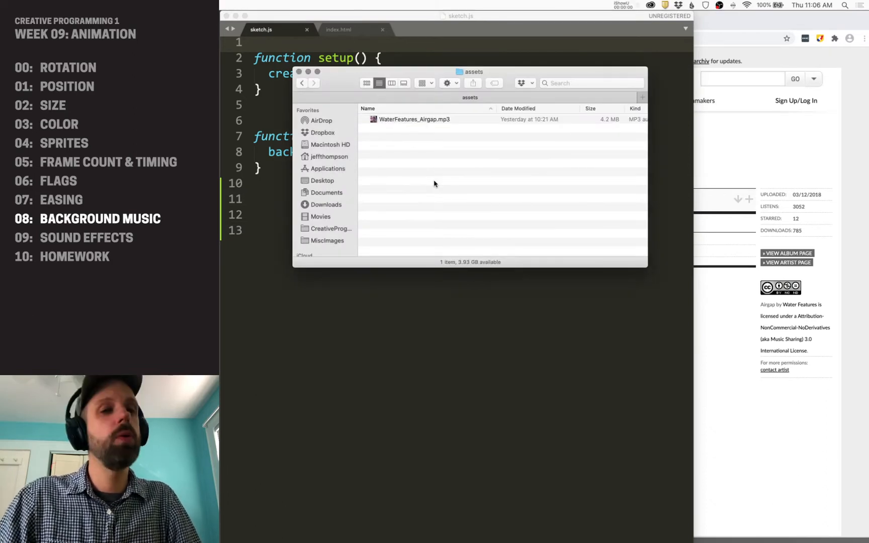
left_click(413, 119)
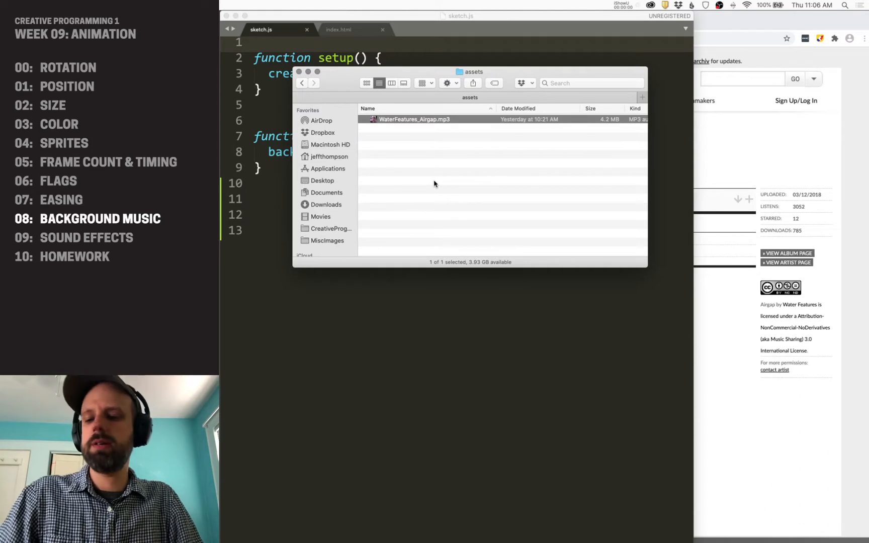
left_click(302, 82)
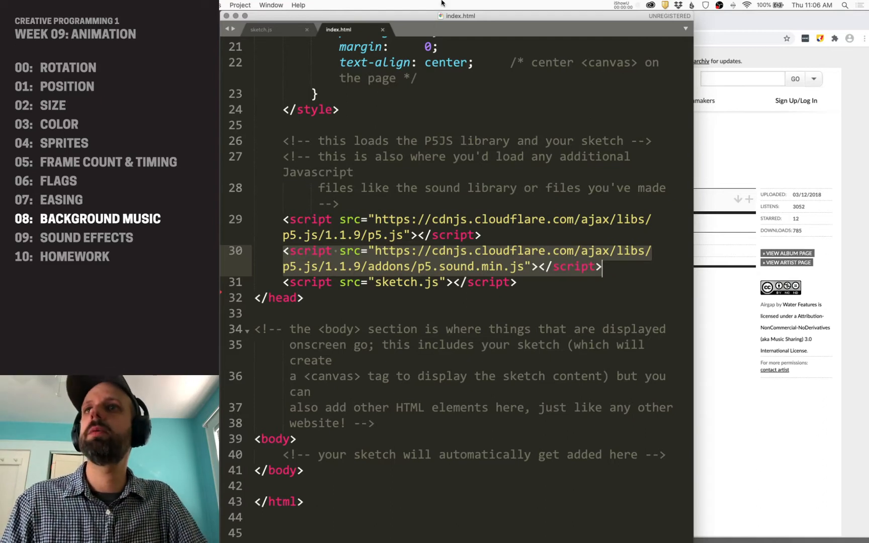
Step: Return to the sketch.js code after checking the p5.sound script tag
left_click(261, 29)
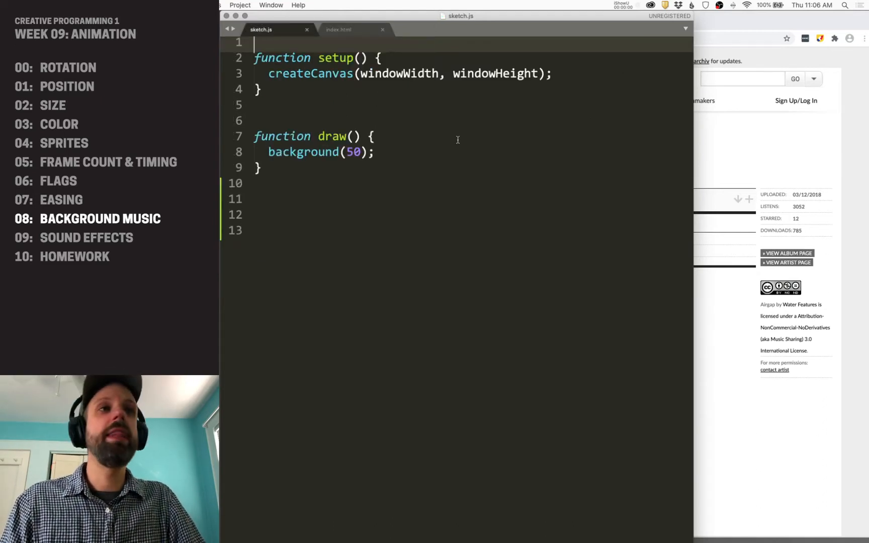
Step: Declare let bgMusic; and start preload() with soundFormats('mp3');
key("Enter")
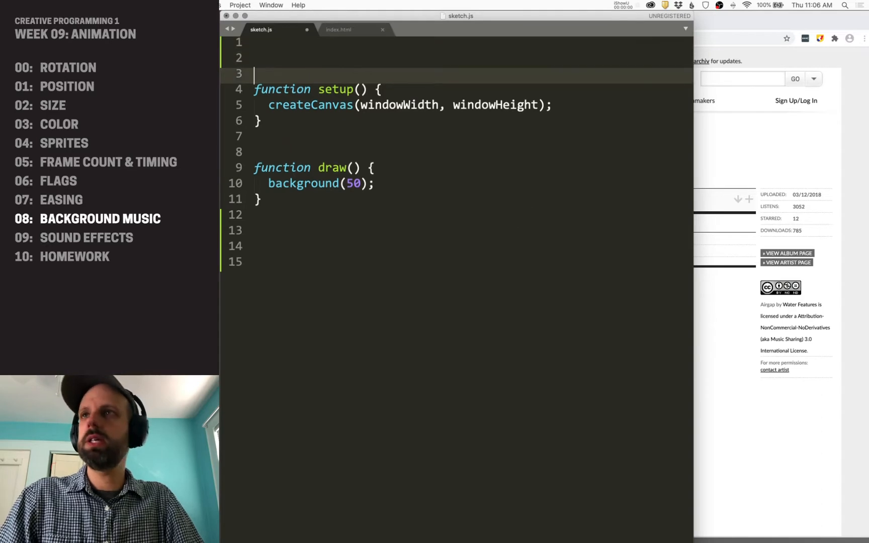
type("Let")
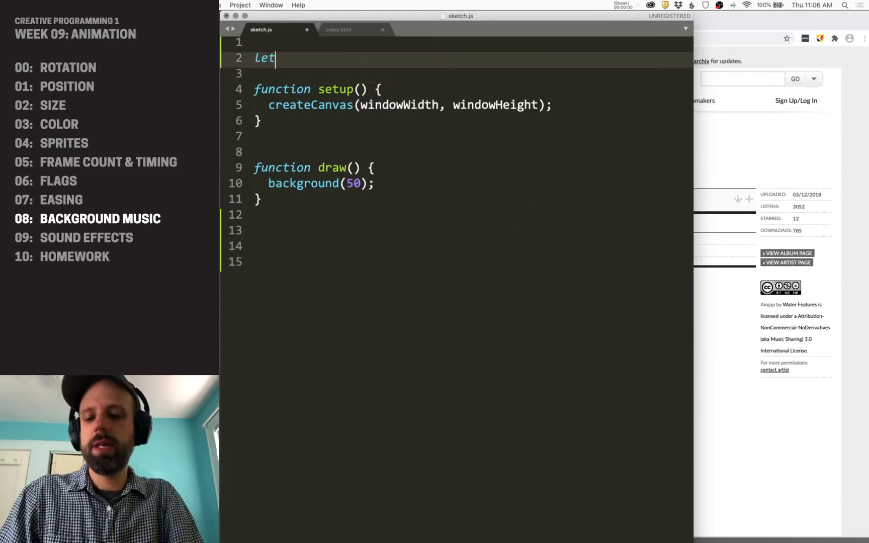
type("bgM")
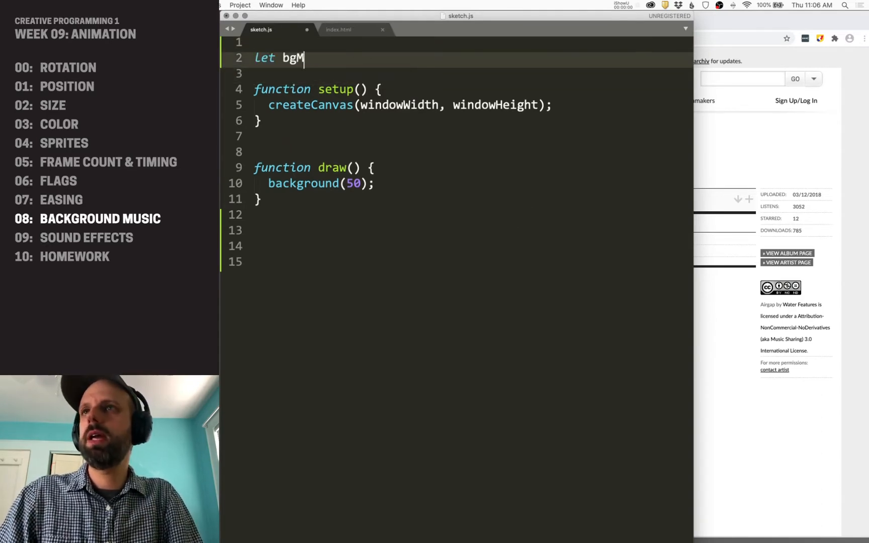
type("usic;")
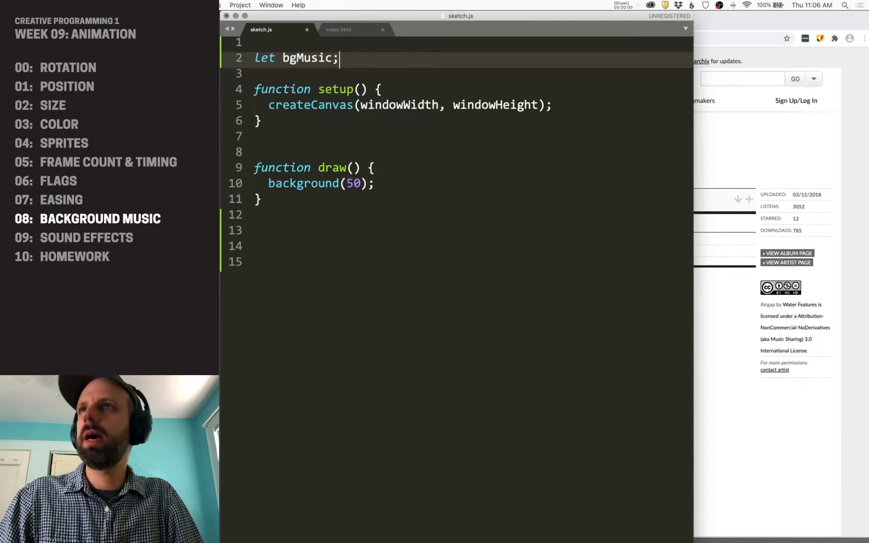
type("function preload() {")
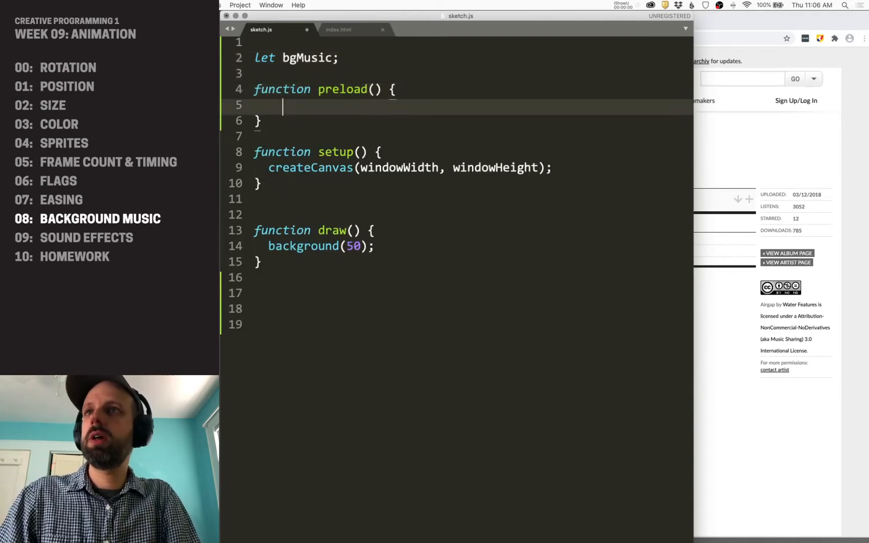
type("soundFormats")
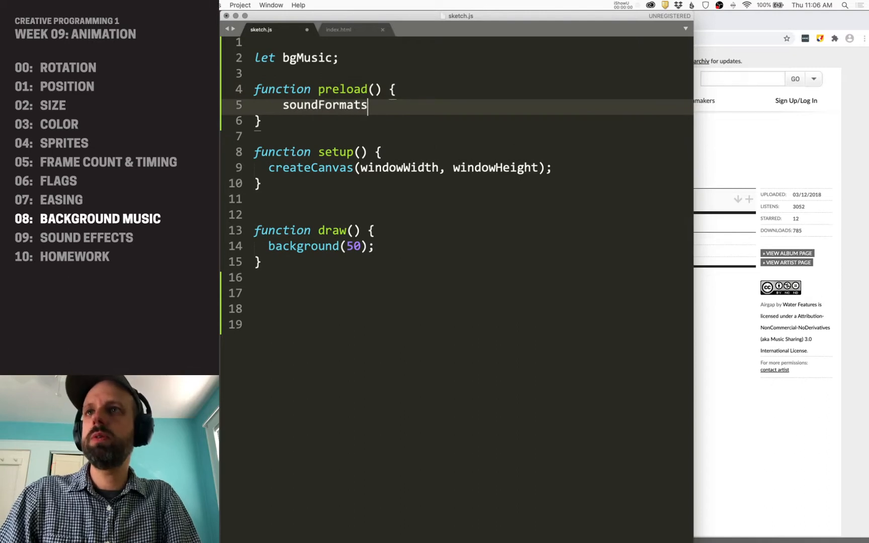
type("('mp3')")
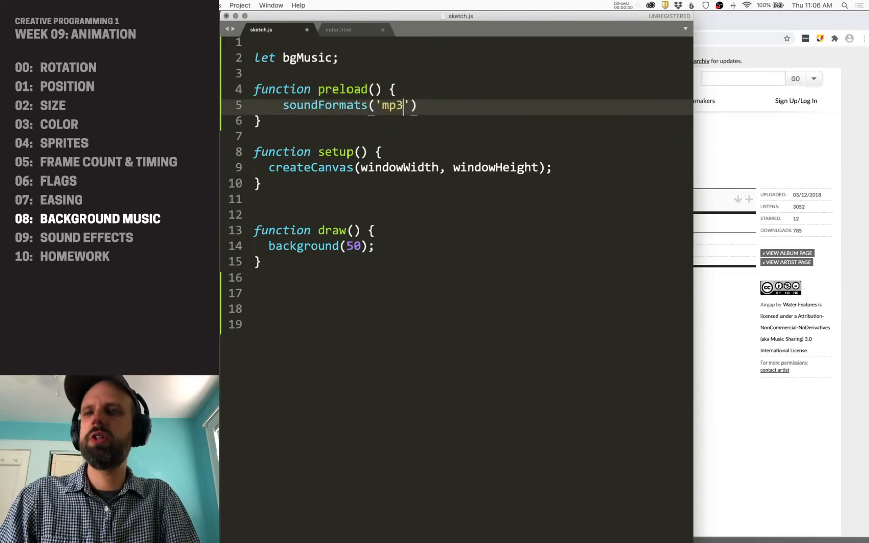
type(";")
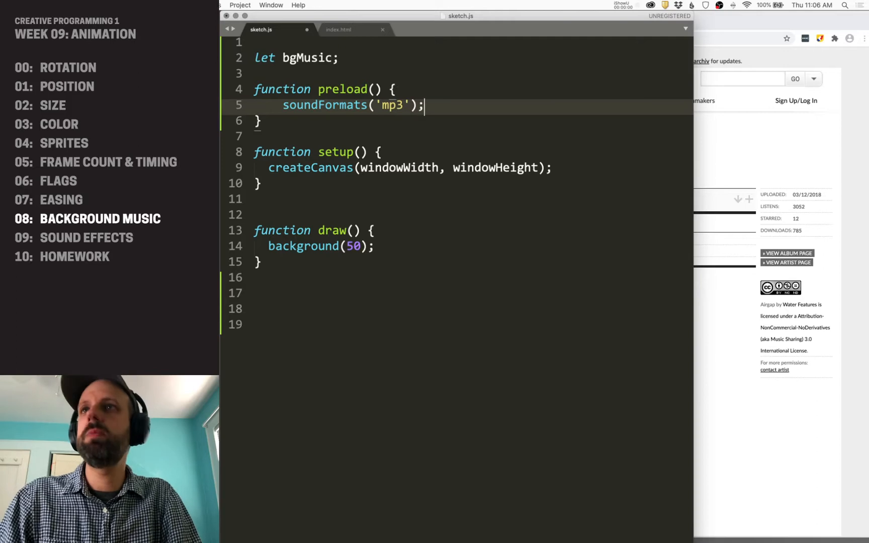
Step: Add bgMusic = loadSound('assts/WaterFeatures_Airgap.mp3'); in preload
type("bgMusic")
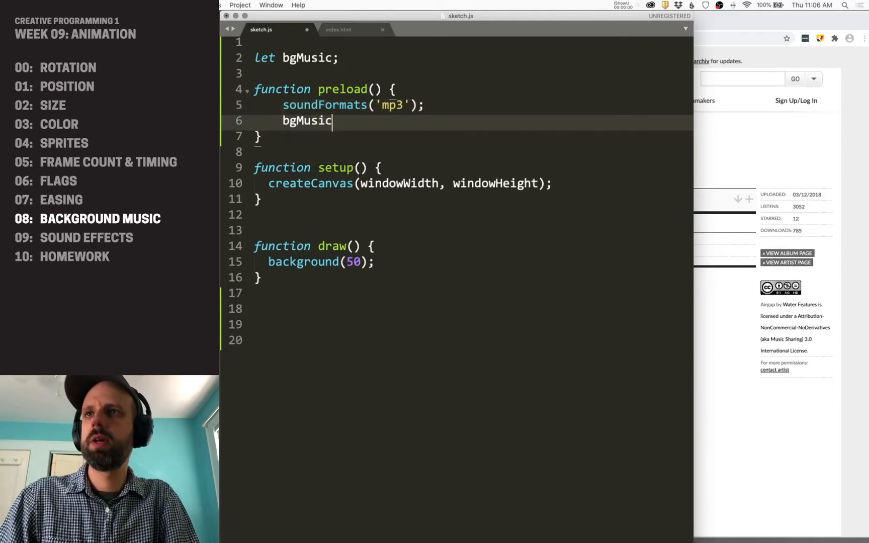
type("= load")
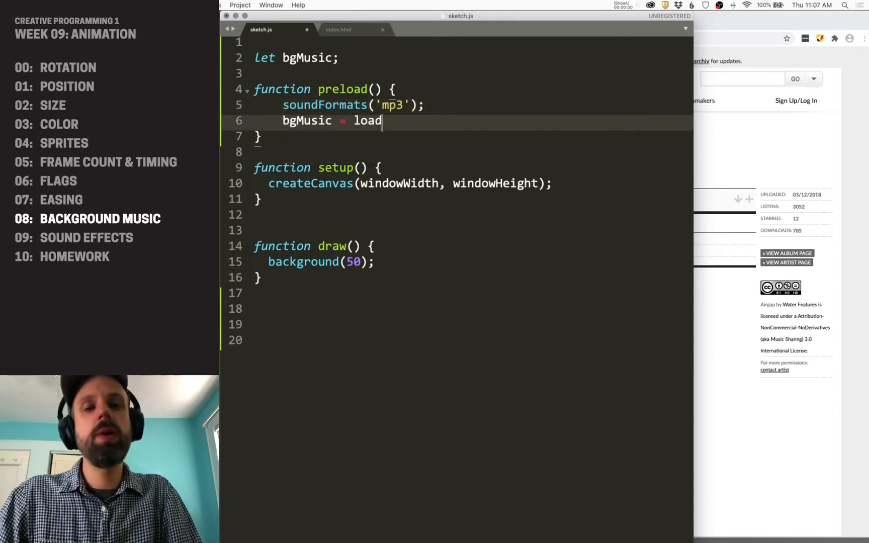
type("Sound('ass'")
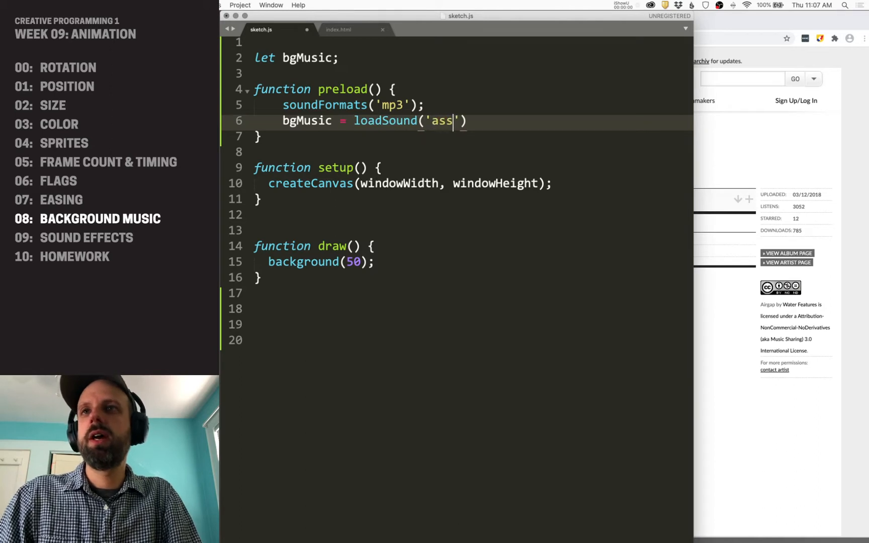
type("ts/")
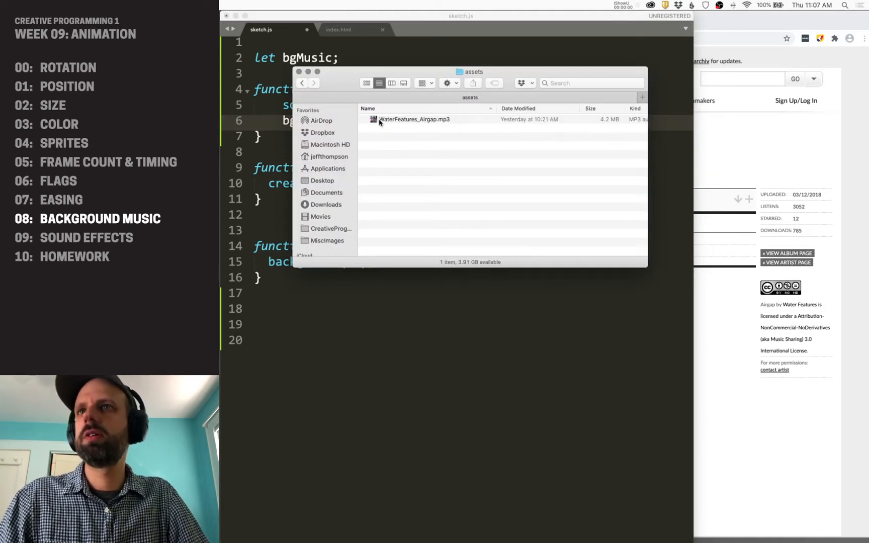
left_click(308, 71)
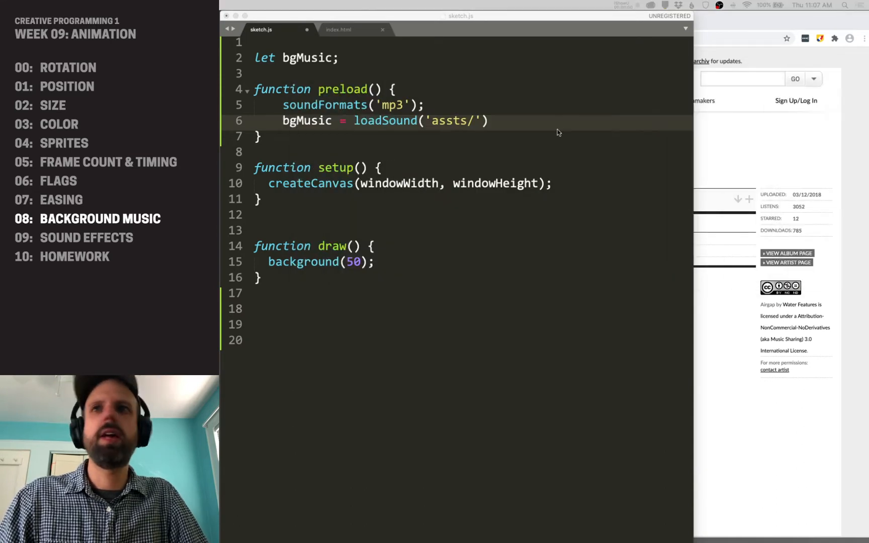
type("WaterF")
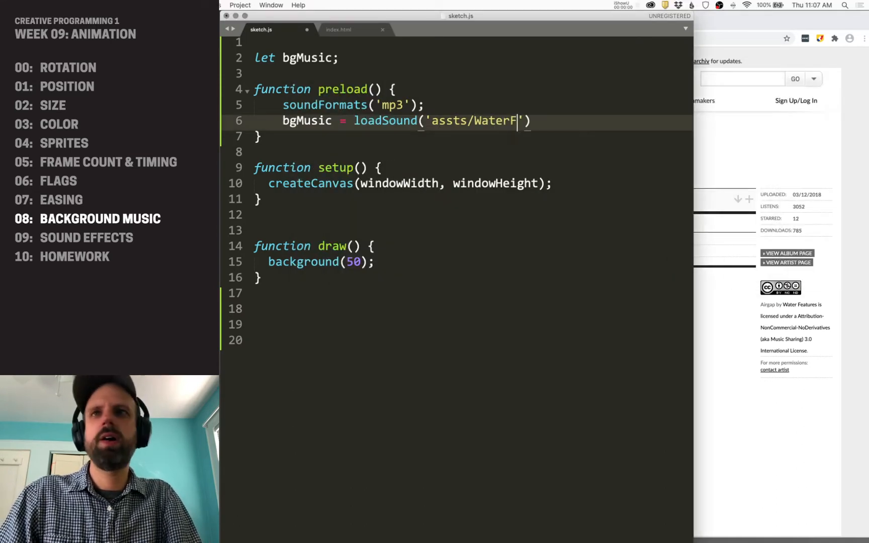
type("eatures_Air")
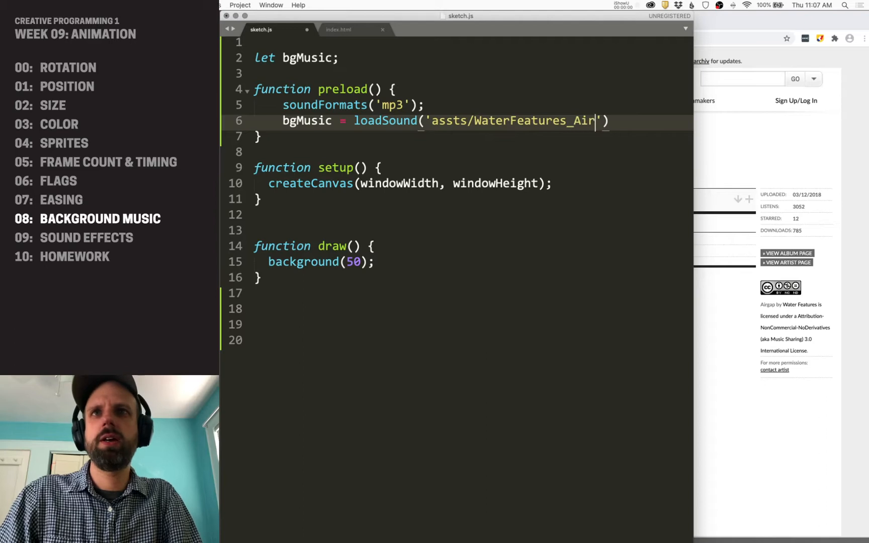
type("gap.")
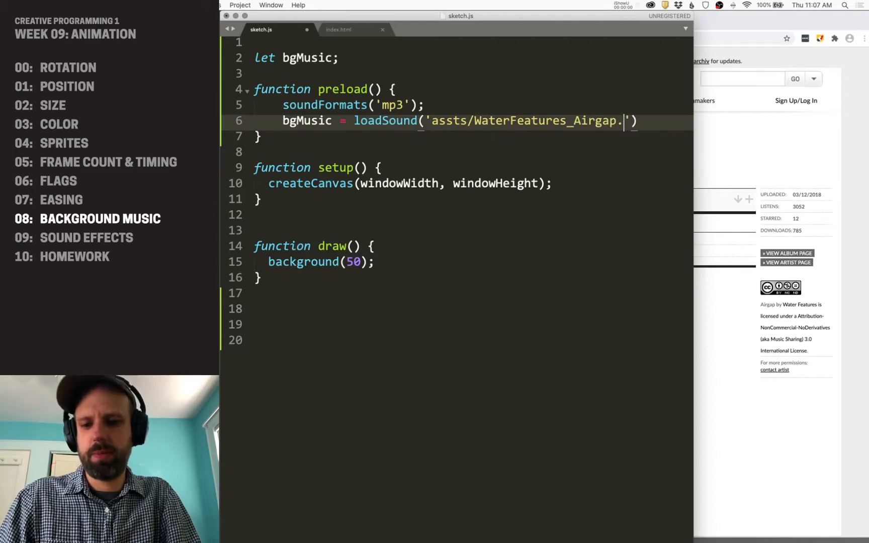
type("mp3';")
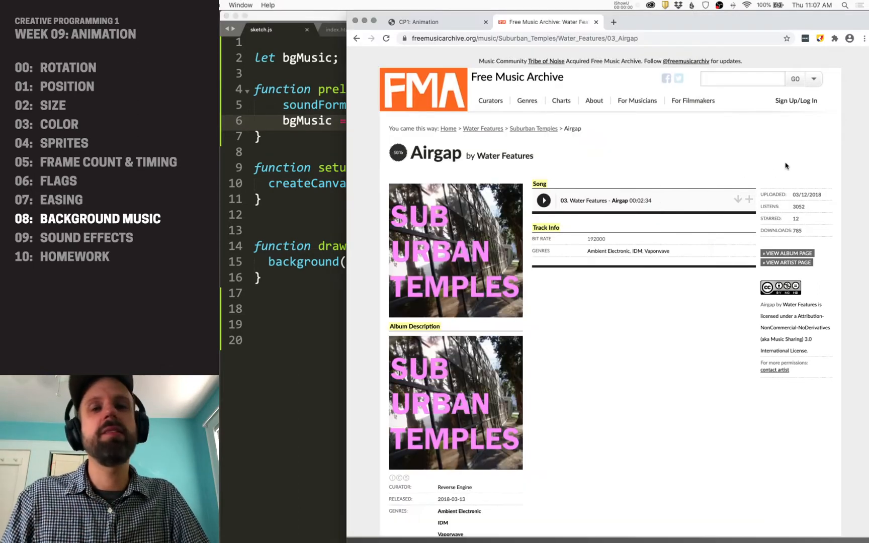
Step: Reload the localhost:3000 sketch page to load the song and check the console
left_click(433, 21)
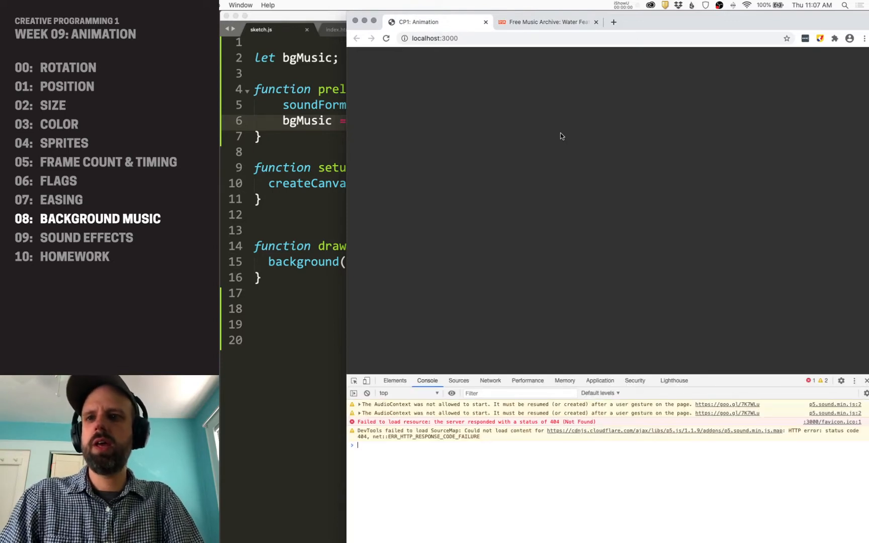
left_click(386, 38)
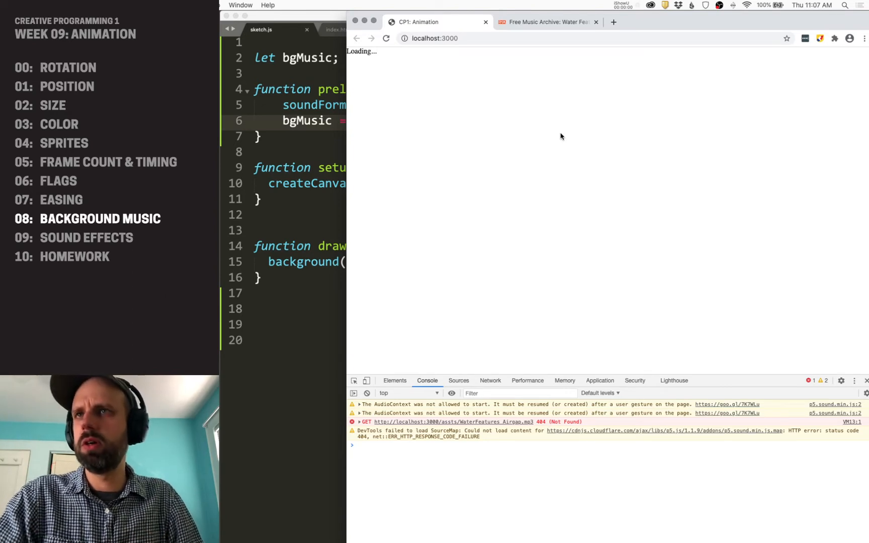
mouse_move(573, 415)
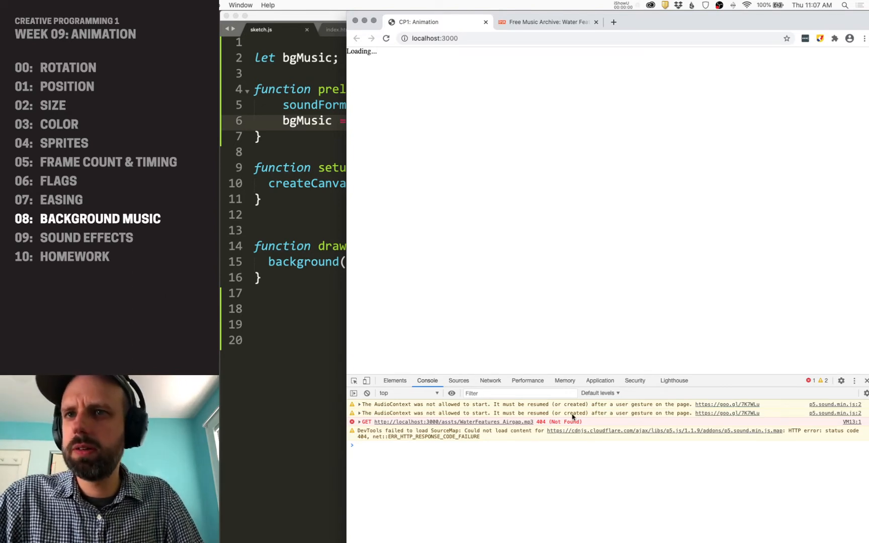
mouse_move(409, 347)
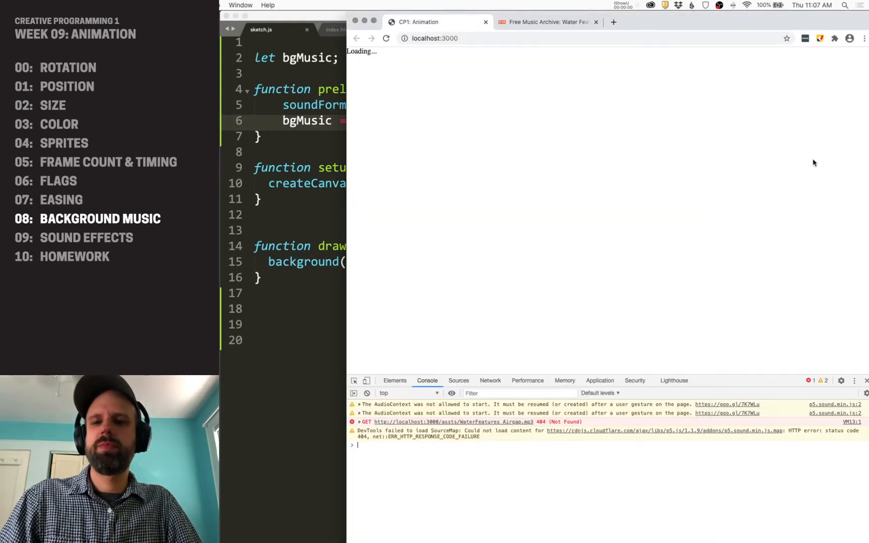
left_click(386, 38)
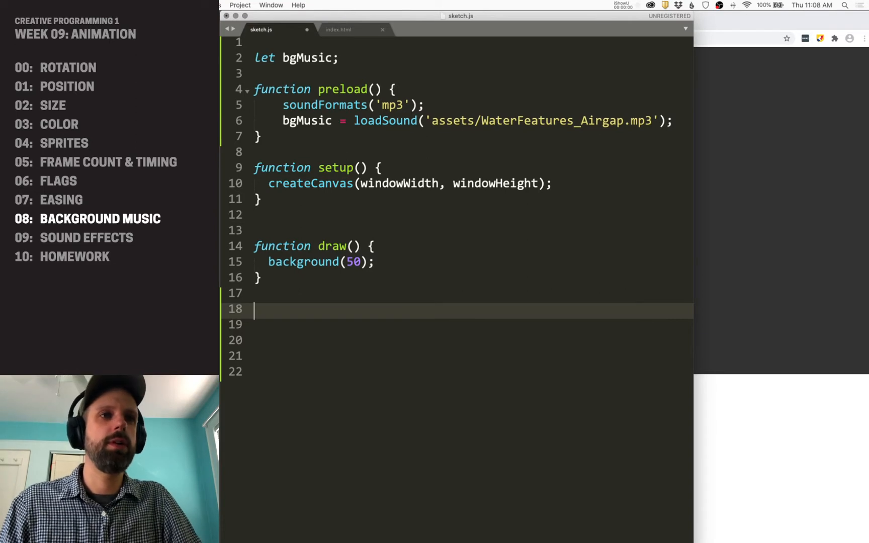
Step: Write mousePressed() that calls bgMusic.play() inside if (bgMusic.isLoaded())
type("functi")
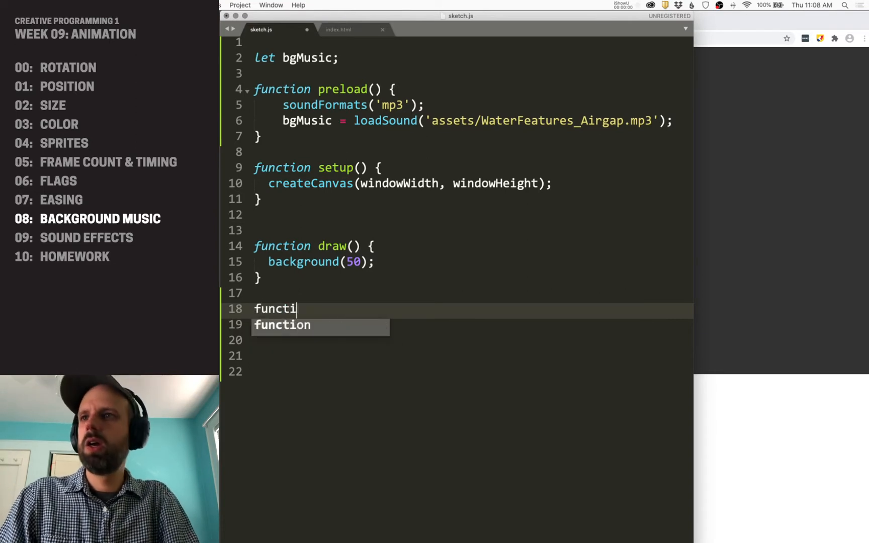
type("mousePressed() {")
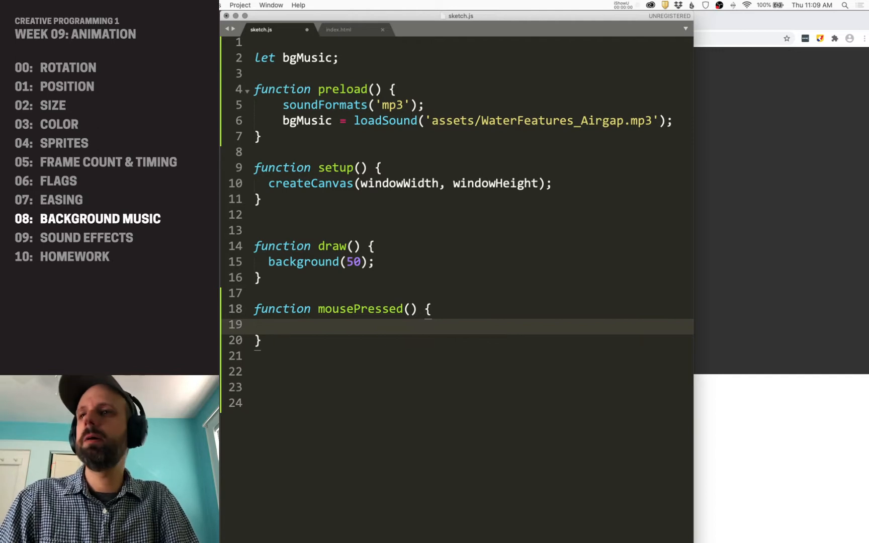
type("bgMusic.")
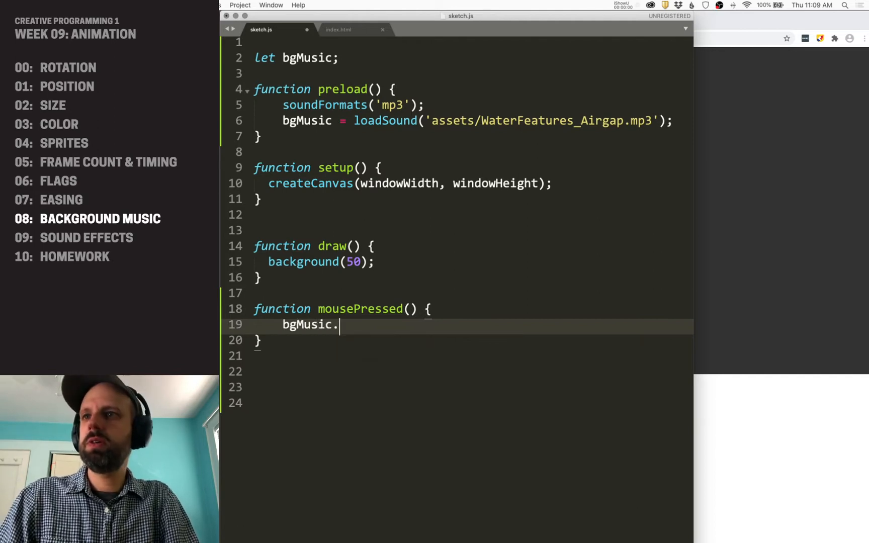
type("play();")
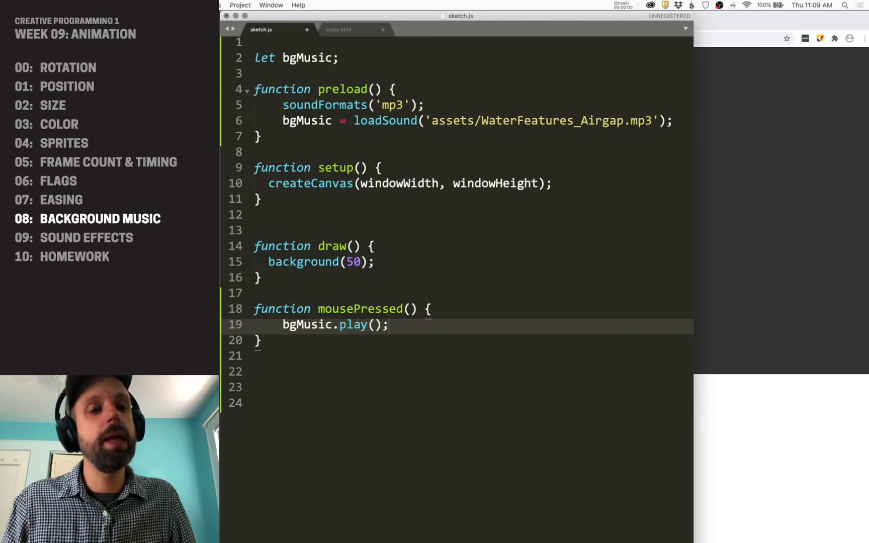
mouse_move(719, 155)
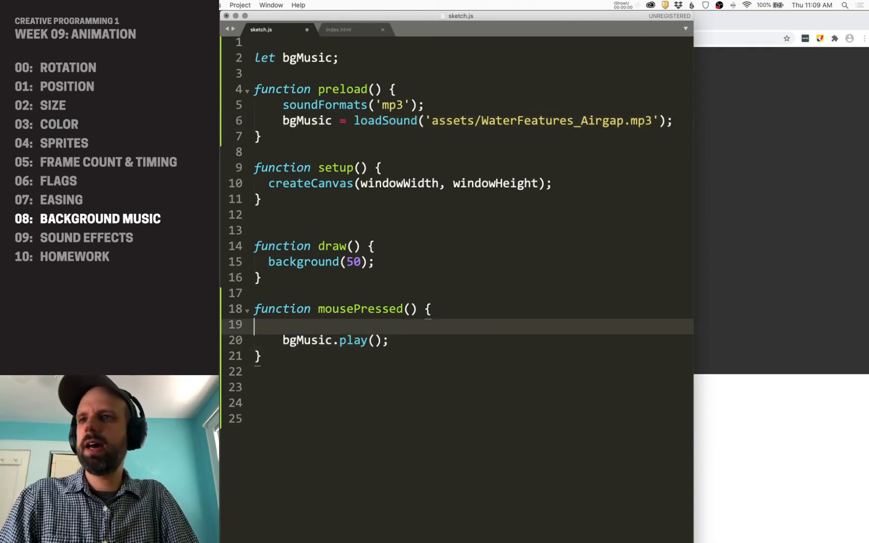
type("if ()")
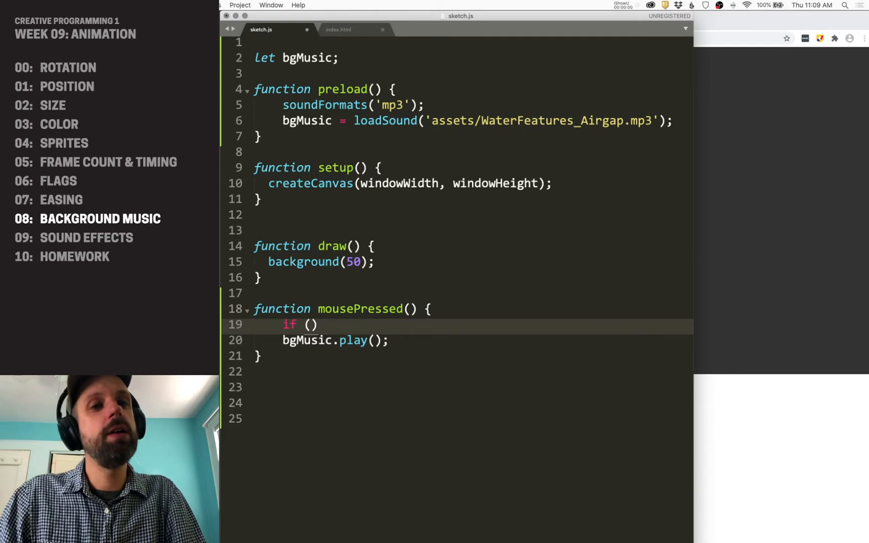
type("bgMusic.isLoaded(")
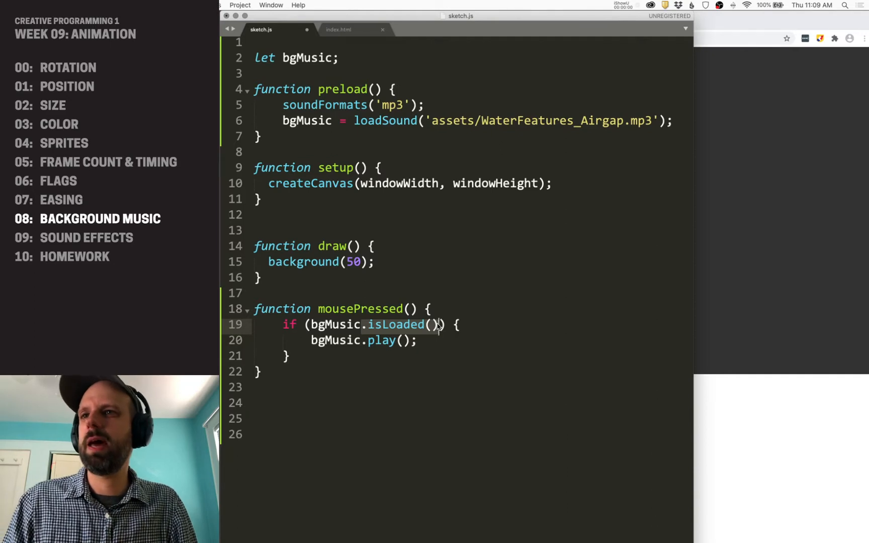
Step: Add a commented-out bgMusic.loop(); alternative beside the play call
left_click(437, 324)
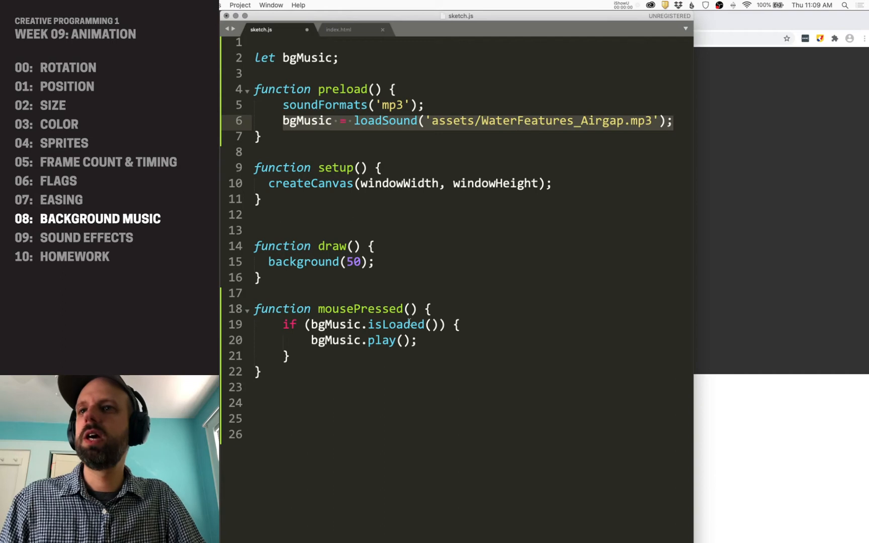
type("bgMusic")
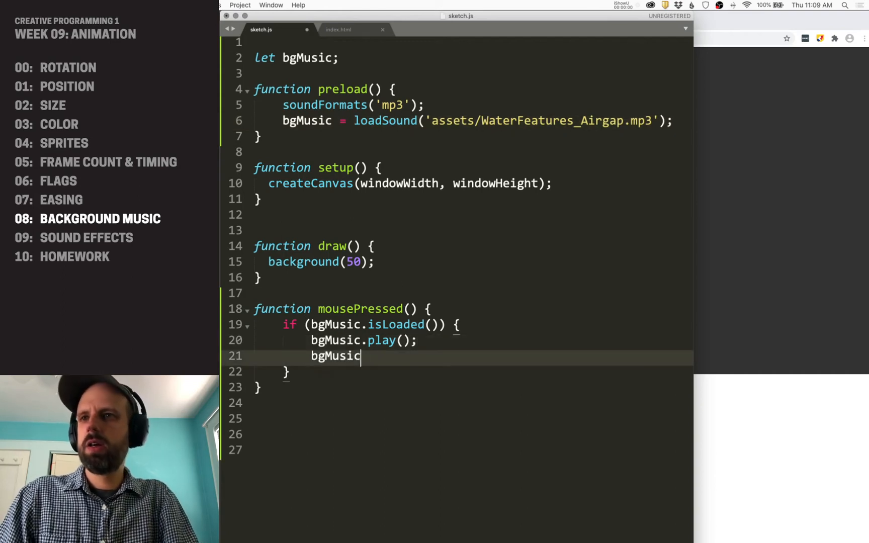
type(".loop();")
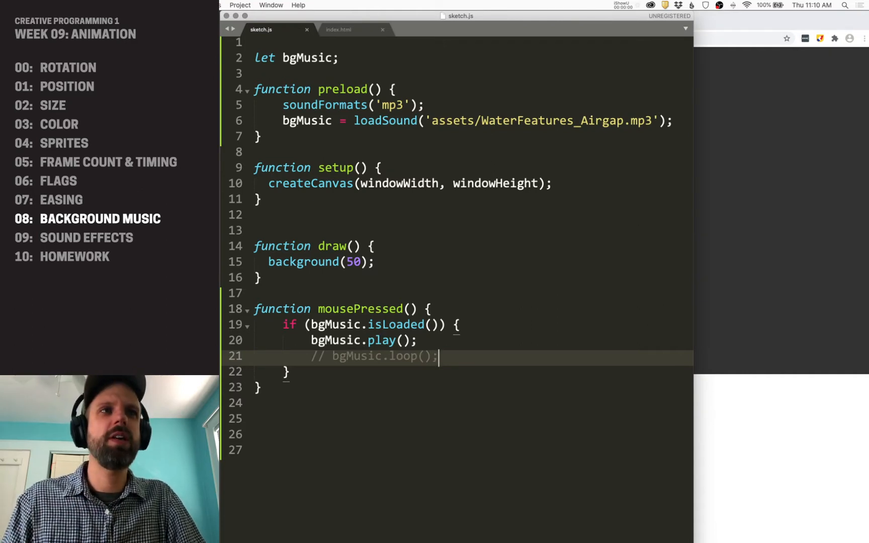
Step: Declare let font; and style draw() with Helvetica, textSize(18), textAlign(CENTER, CENTER), fill(255), noStroke()
left_click(372, 58)
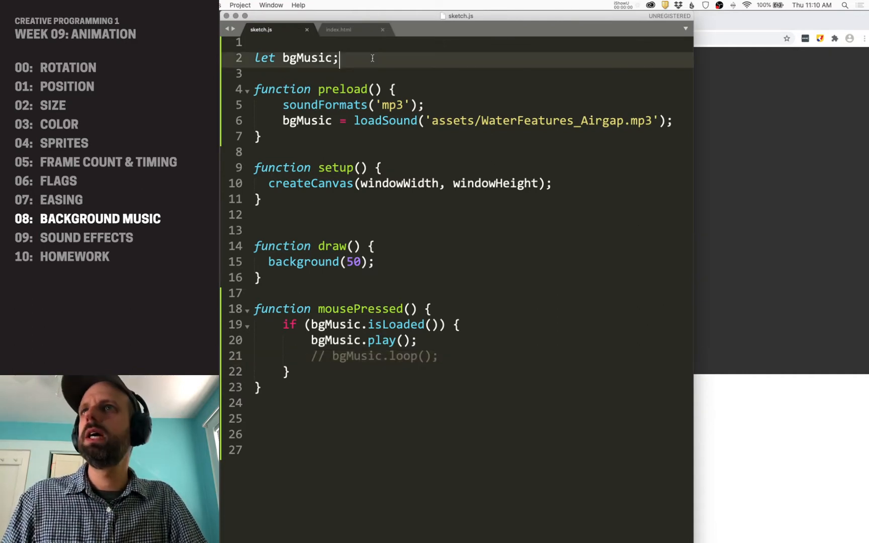
type("let font;")
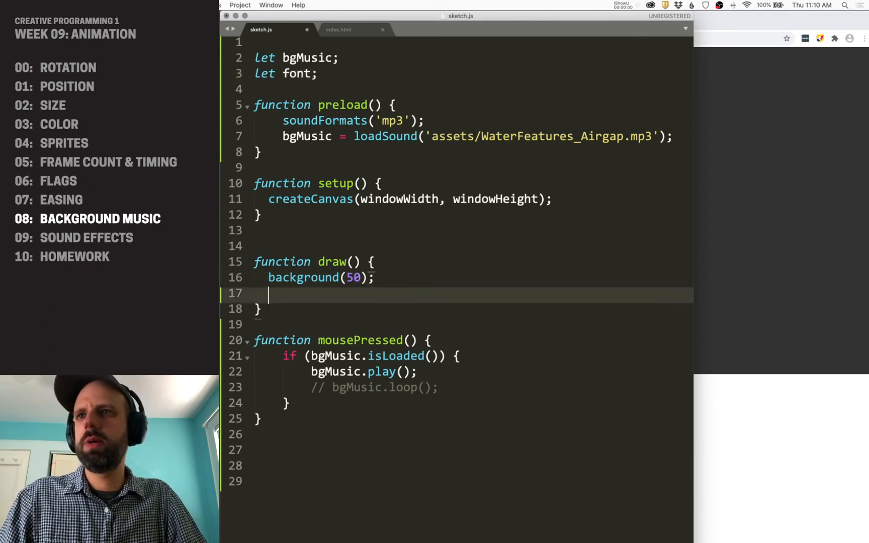
type("textFont('Helveti")
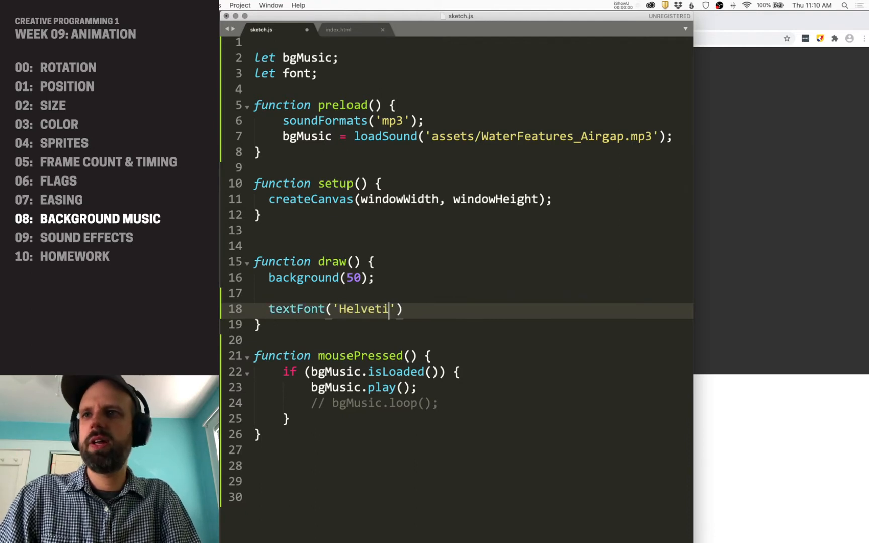
type("ca');")
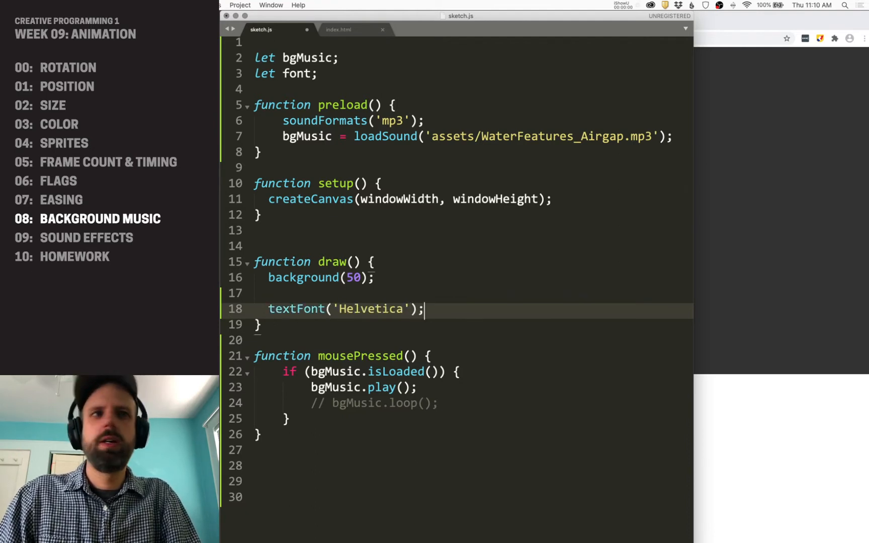
type("textSize()")
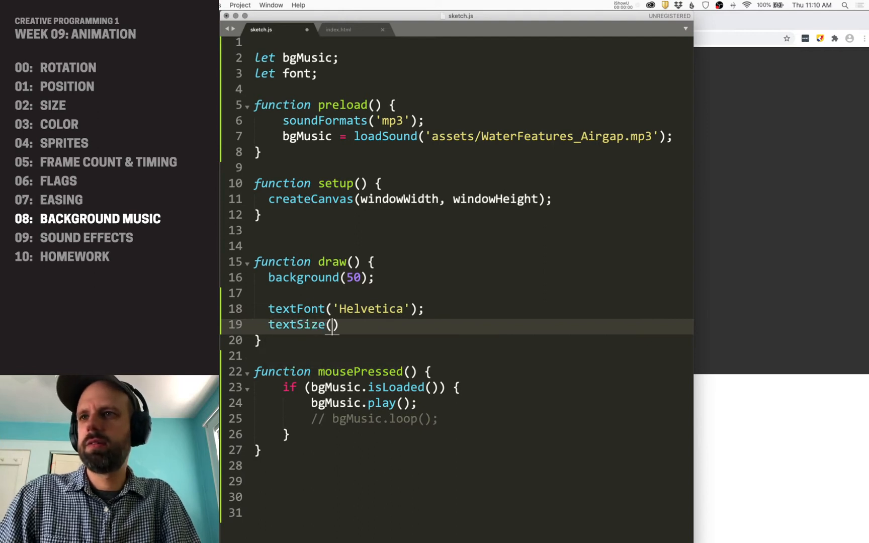
type("18);")
type("textAlign(")
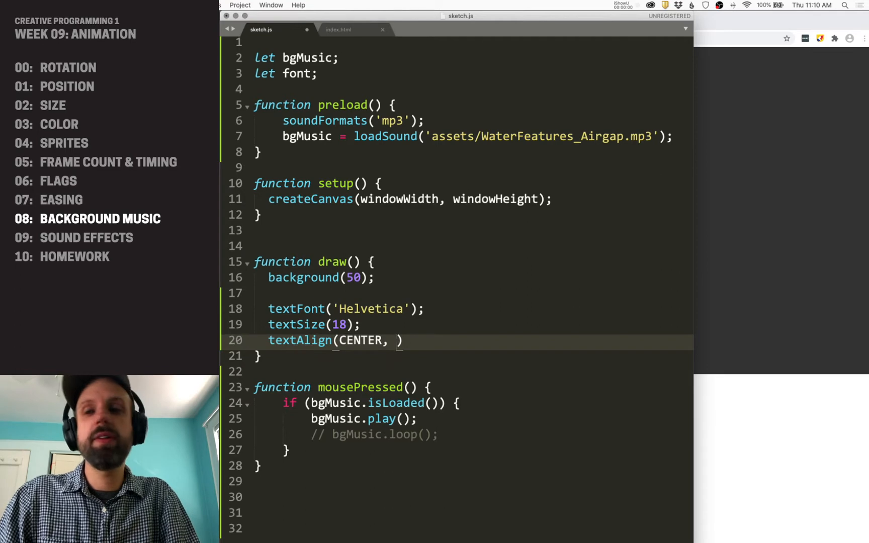
type("CENTER);")
type("fill(255);")
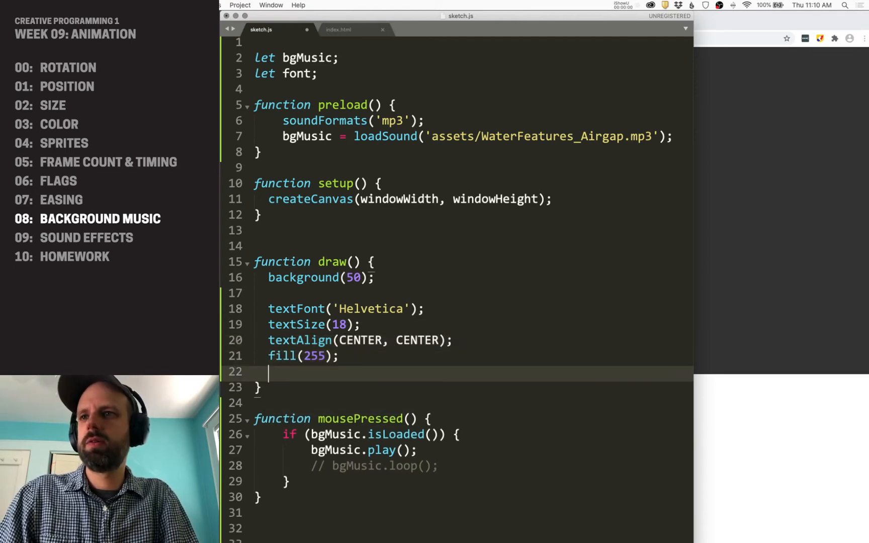
type("noStroke();")
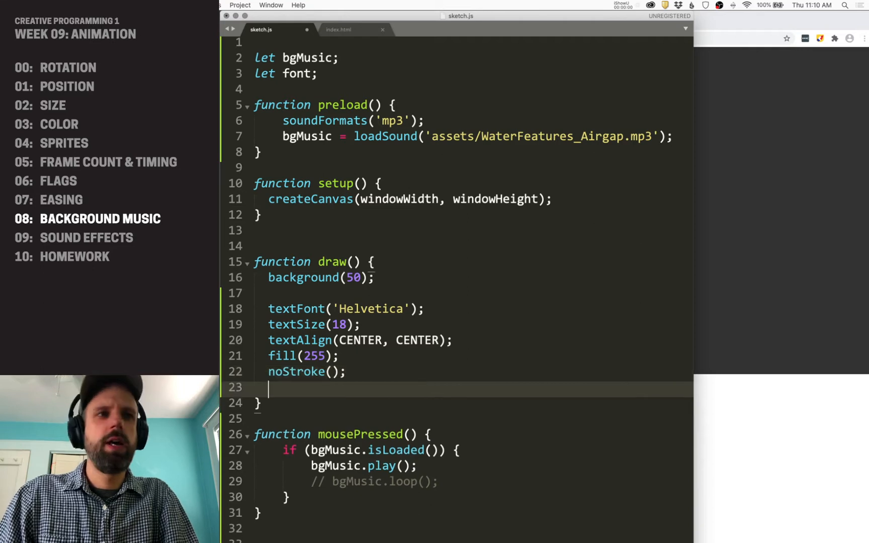
Step: Draw the text '[ click anywhere to start ]' at width/2, height/2
type("text('[ ')")
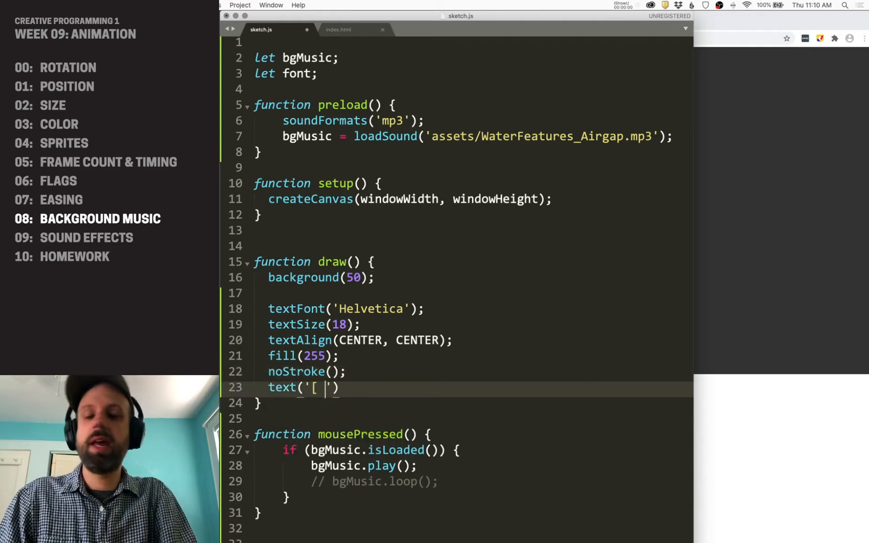
type("click anw")
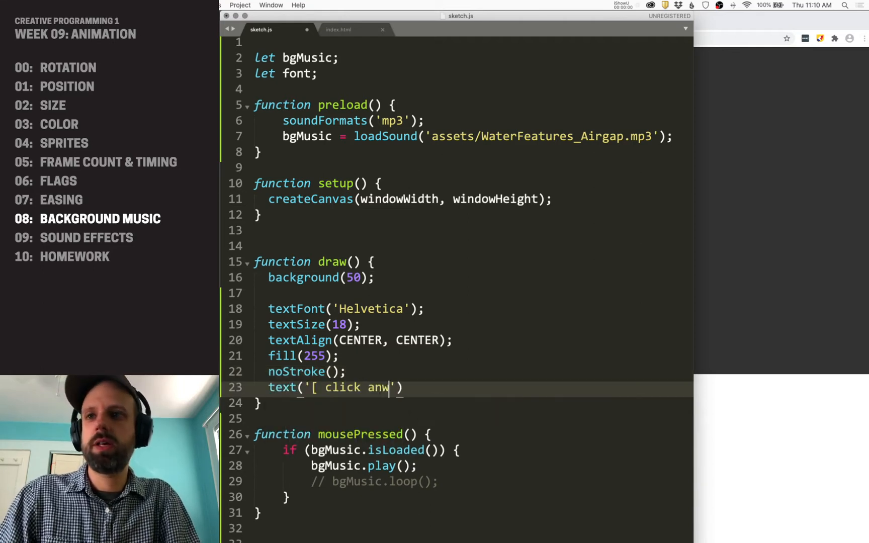
type("ywhere to start")
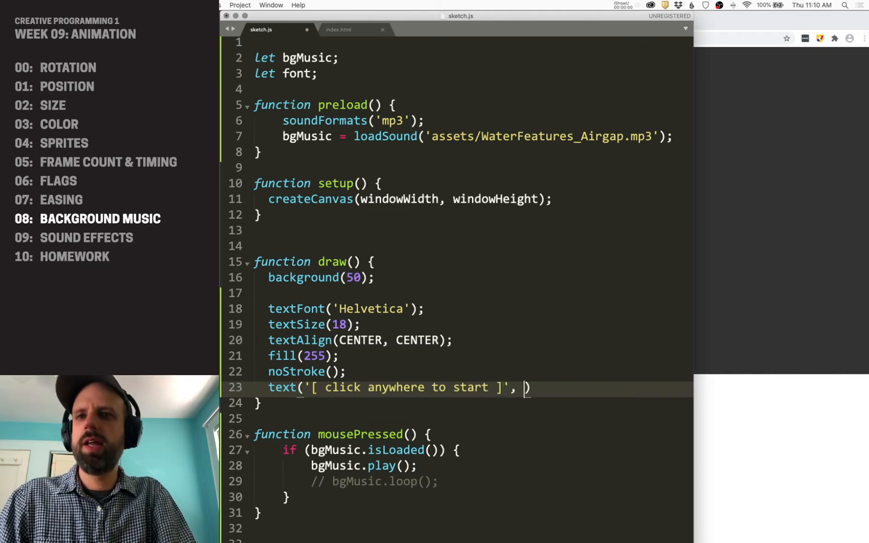
type("width/2")
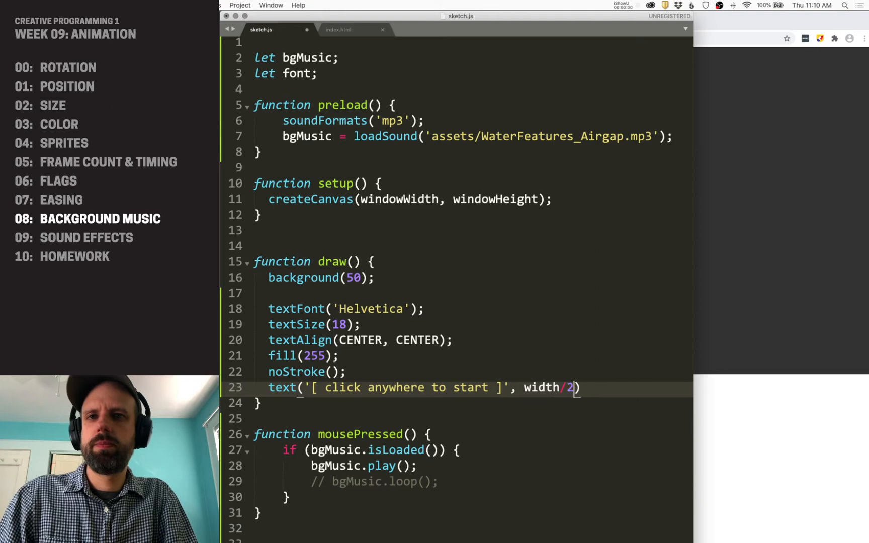
type(",height/2);")
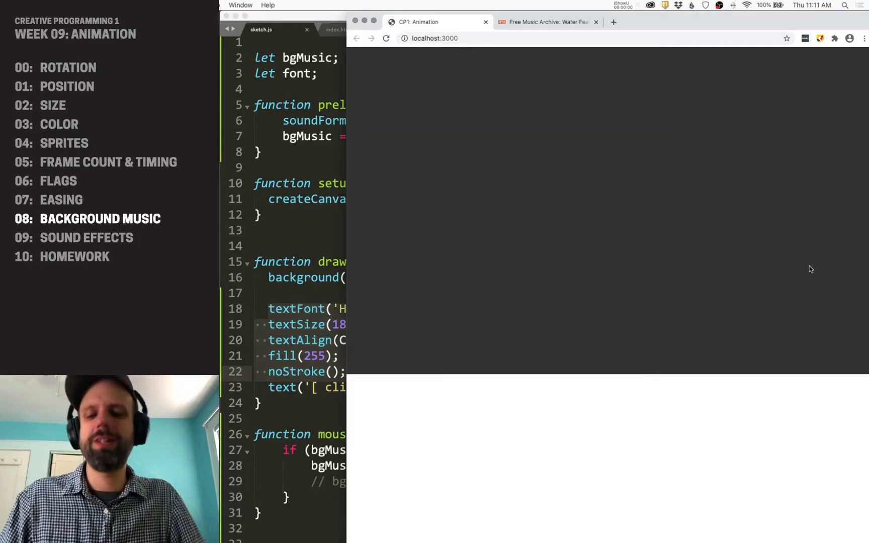
Step: Refresh the sketch page to try starting the song
left_click(387, 39)
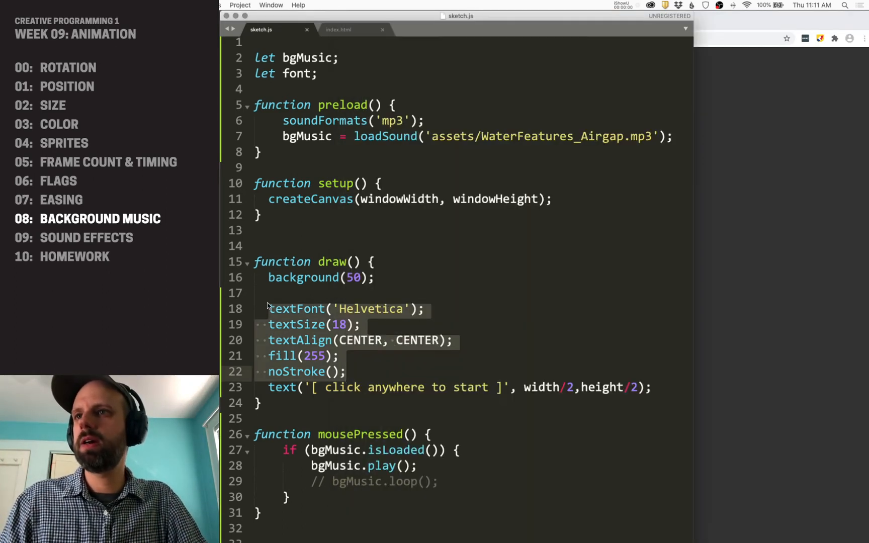
Step: Start a new intro() function to hold the grey-background start-prompt code
left_click(653, 388)
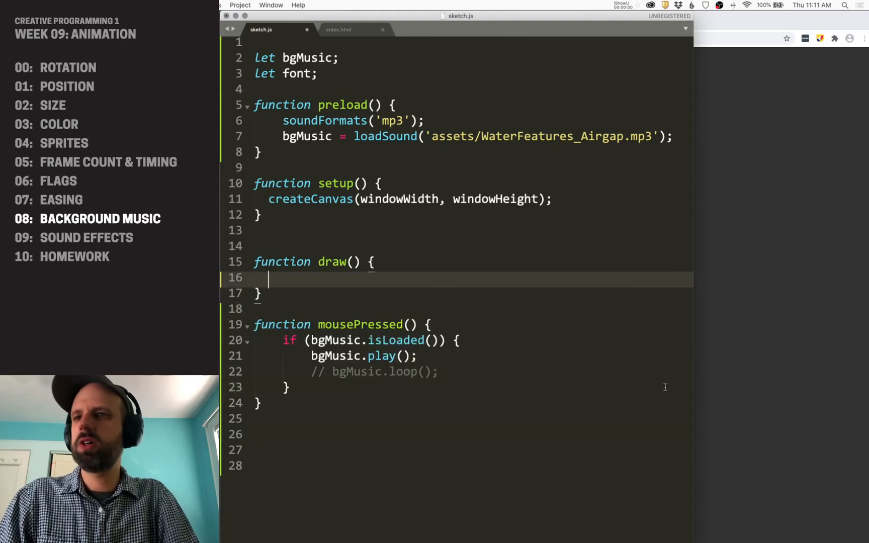
type("function intro() {")
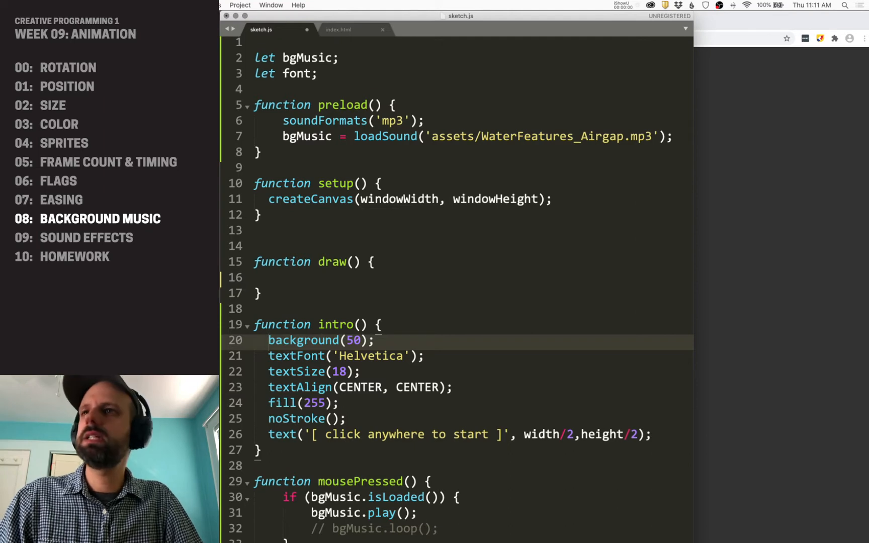
scroll("up", 3)
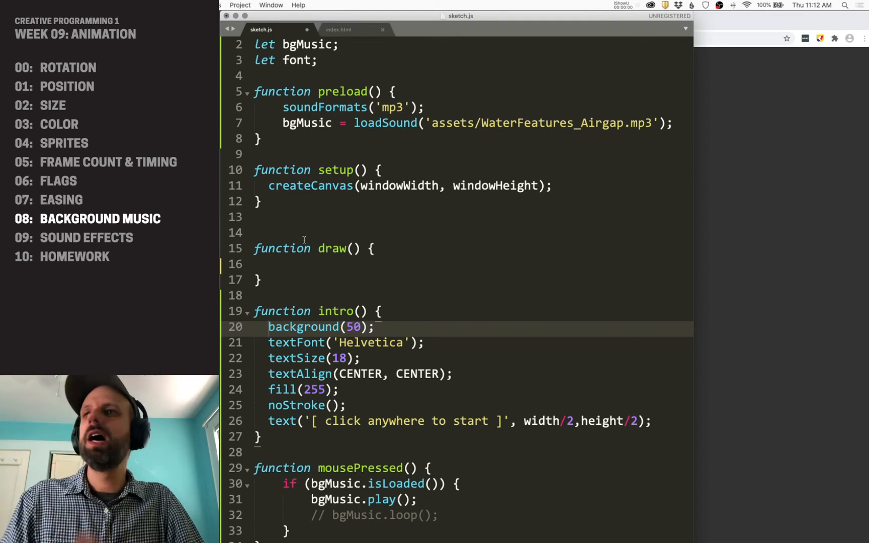
mouse_move(381, 249)
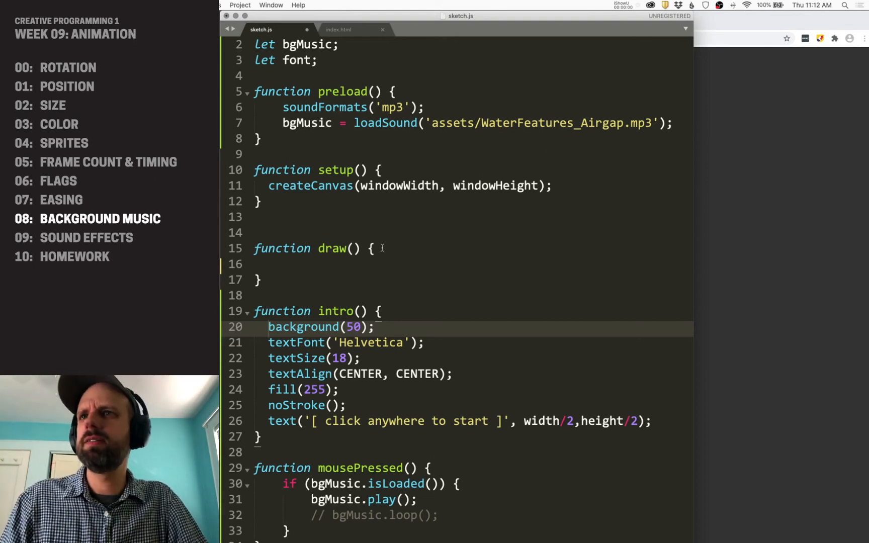
Step: Write draw() as if (bgMusic.isPlaying()) sunrise(); else intro(); and make room below for sunrise()
type("if (")
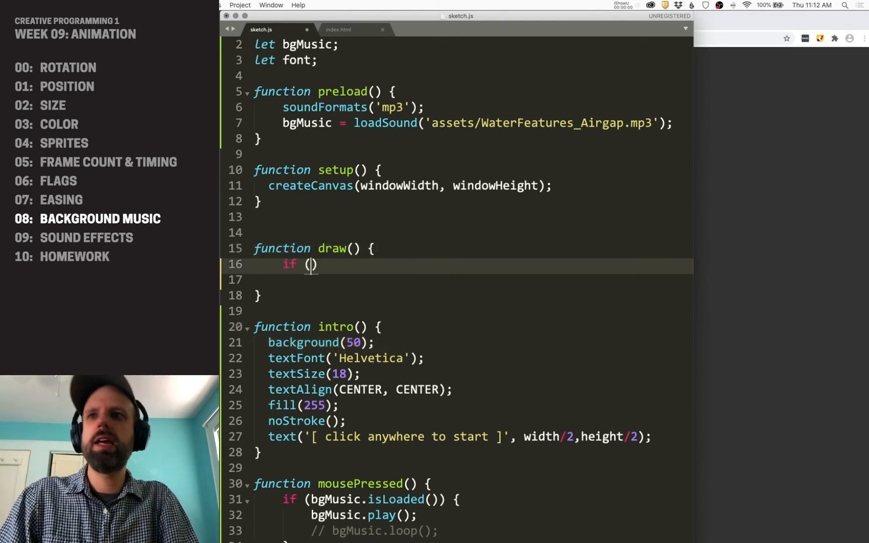
type("bgMusic.isPlaying(")
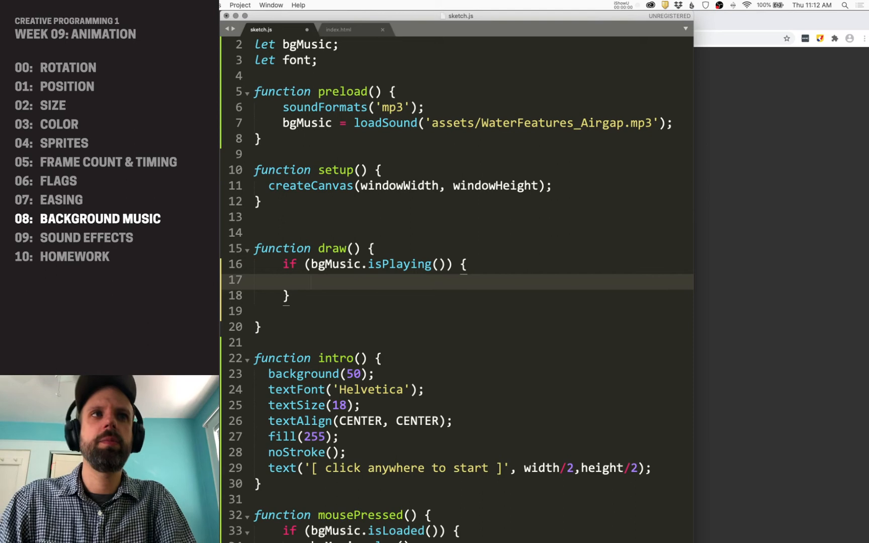
type("sunrise();")
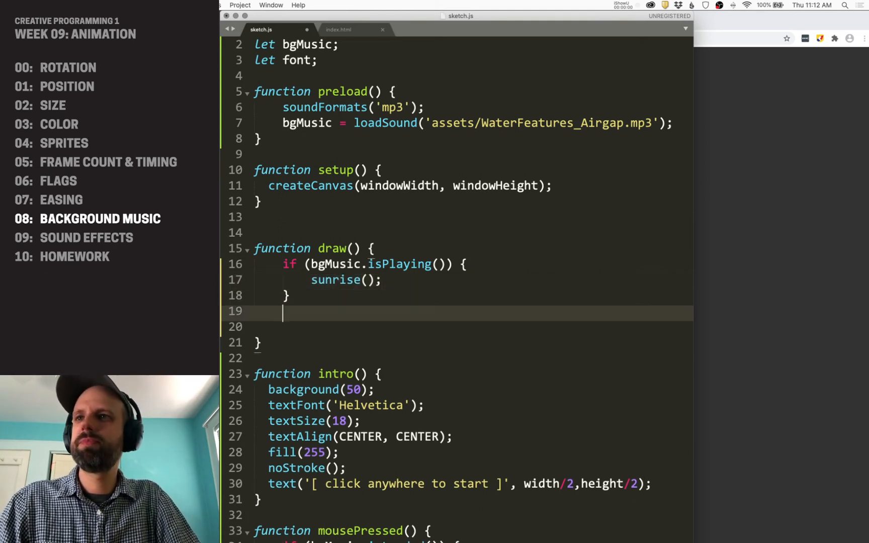
type("else {")
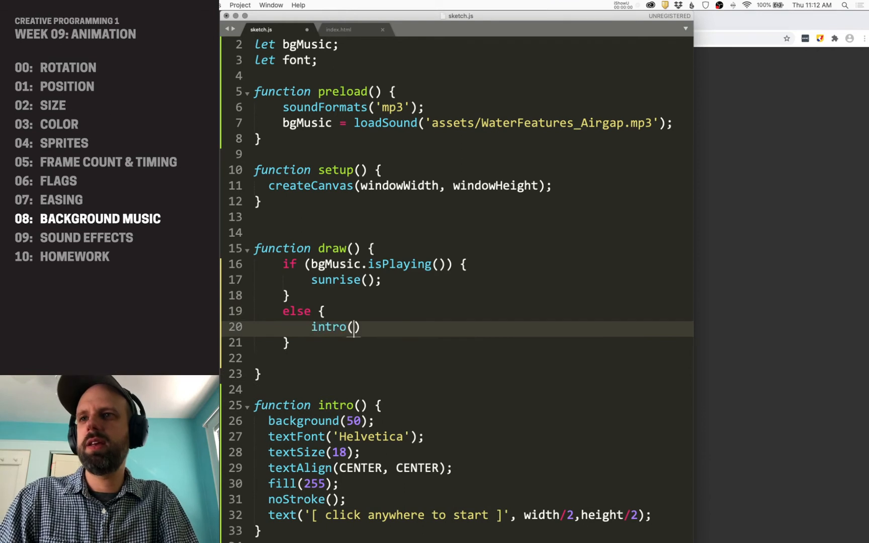
type(";")
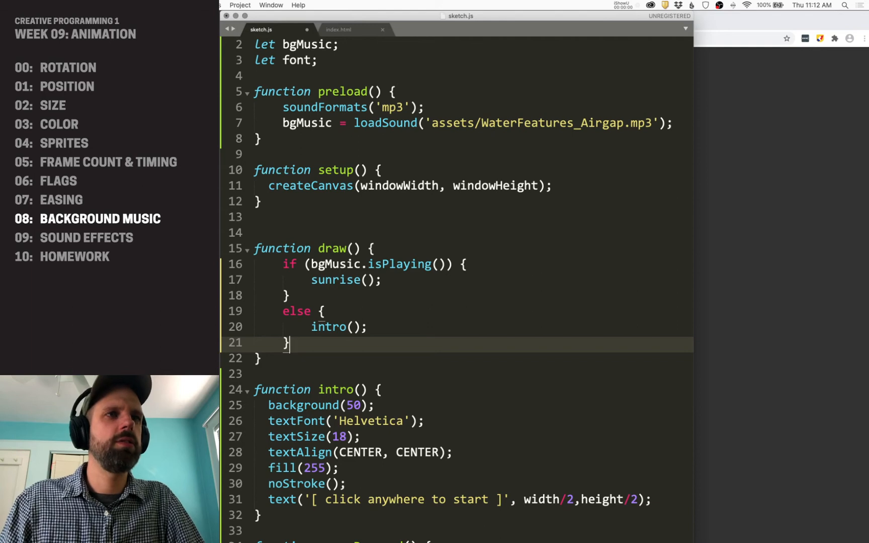
scroll("down", 3)
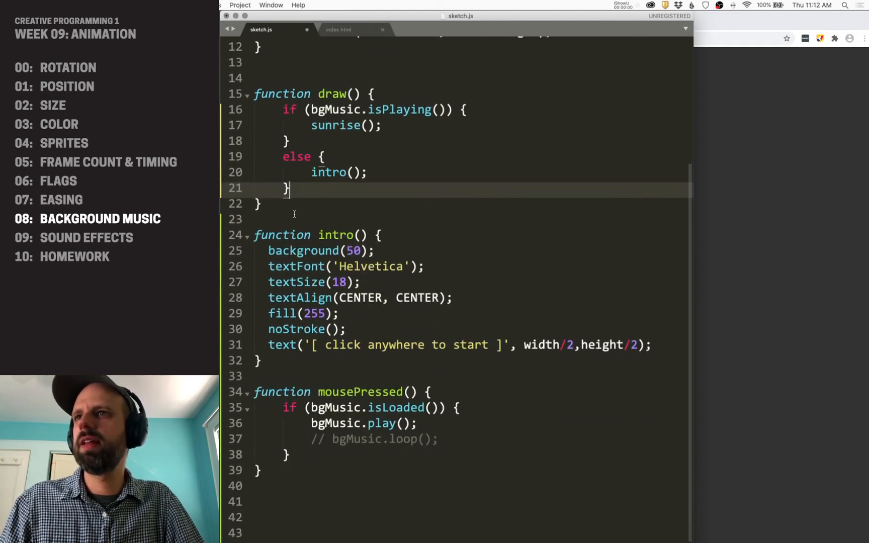
key("Return")
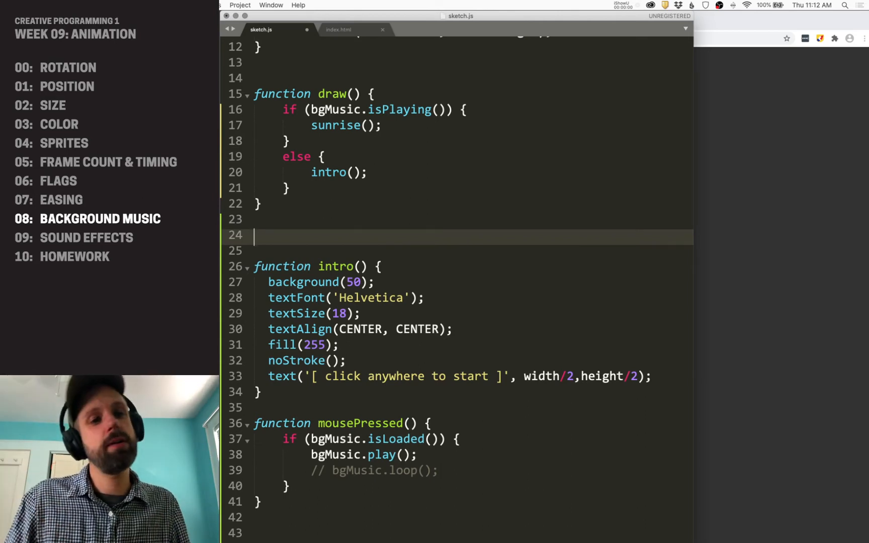
Step: Declare sunrise() holding let duration = bgMusic.duration() and let time = bgMusic.currentTime()
type("function")
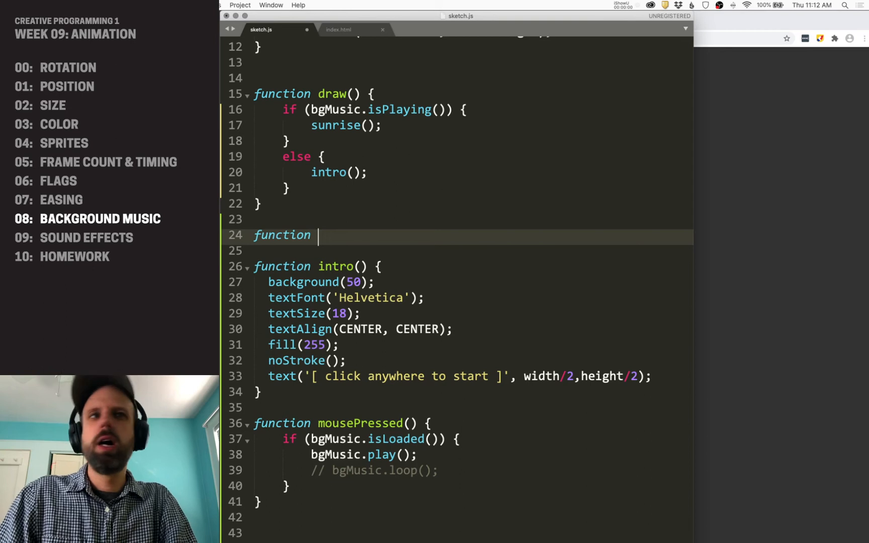
type("sunrise() {")
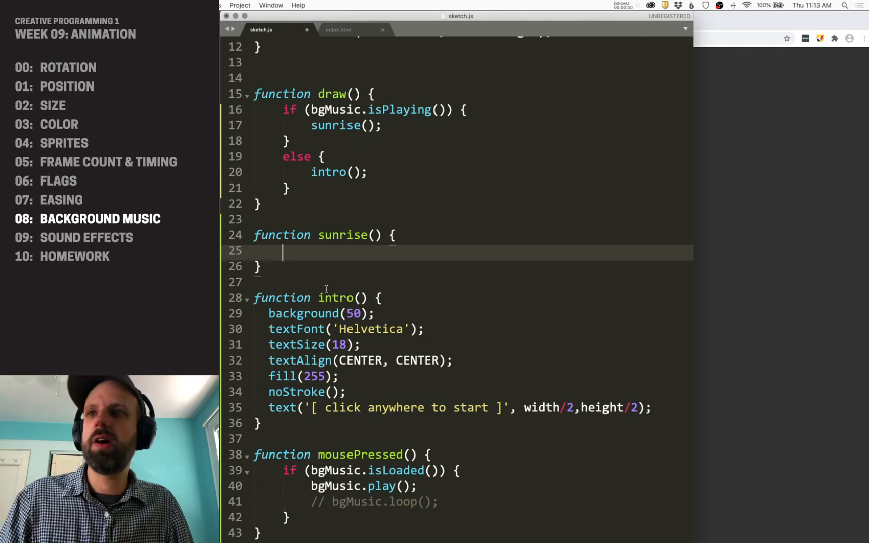
type("let duration = bgMusic")
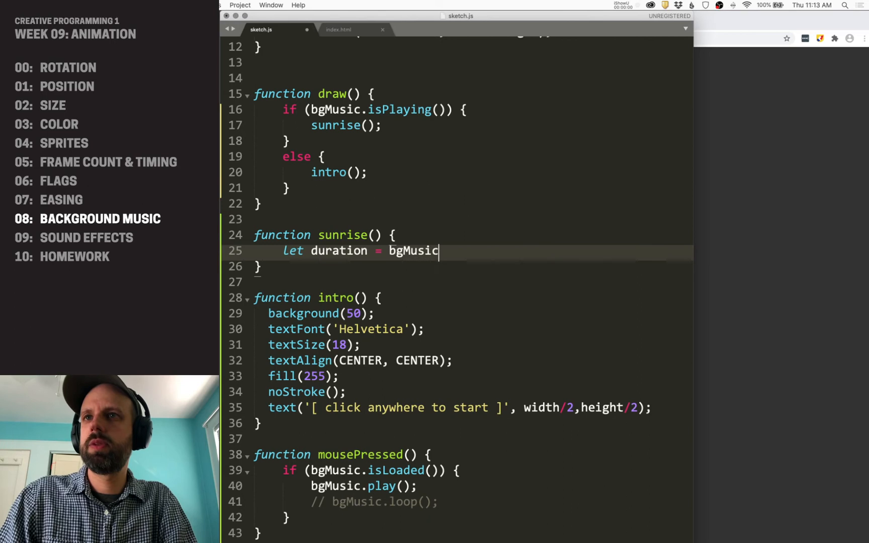
type(".duration();  // seconds")
type("let time =")
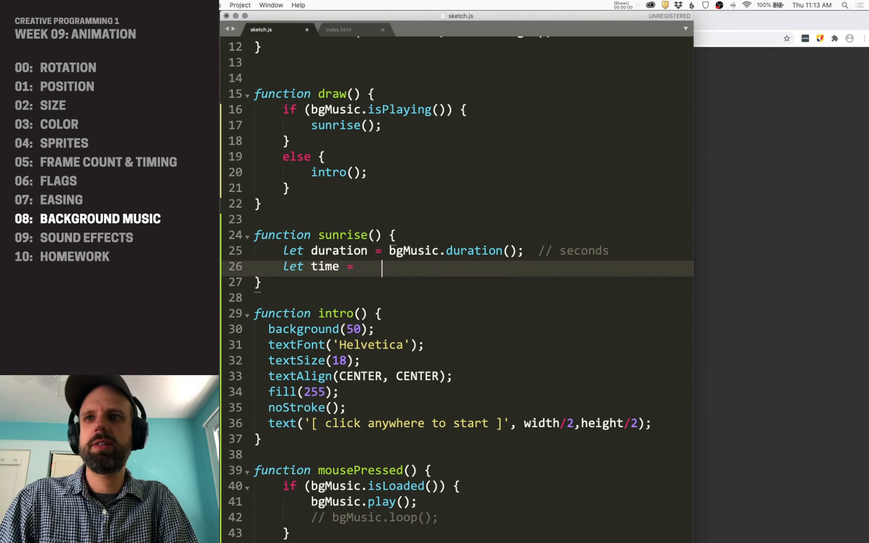
type("bgMusic")
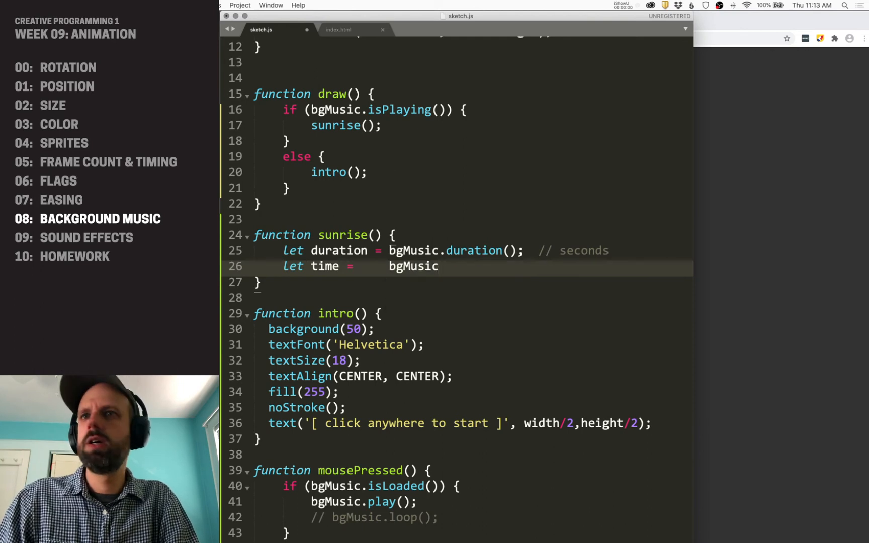
type(".curret")
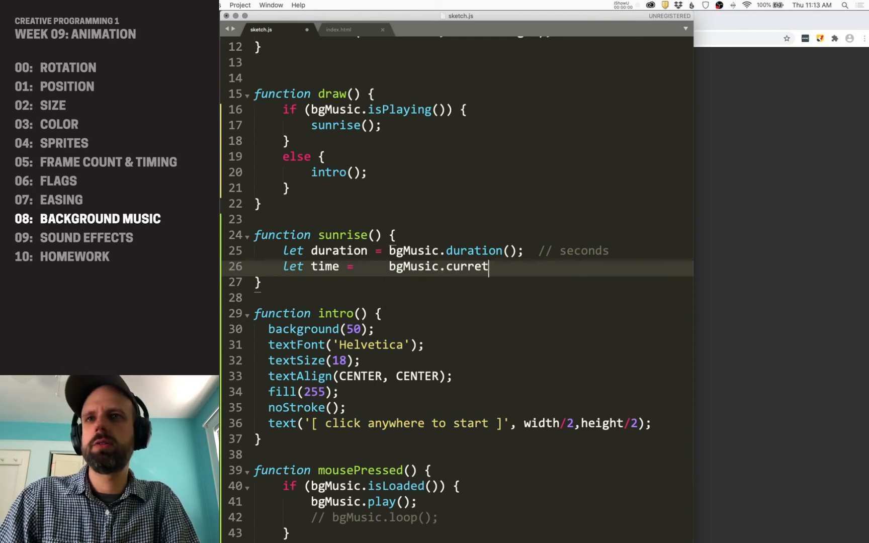
type("ntTime();")
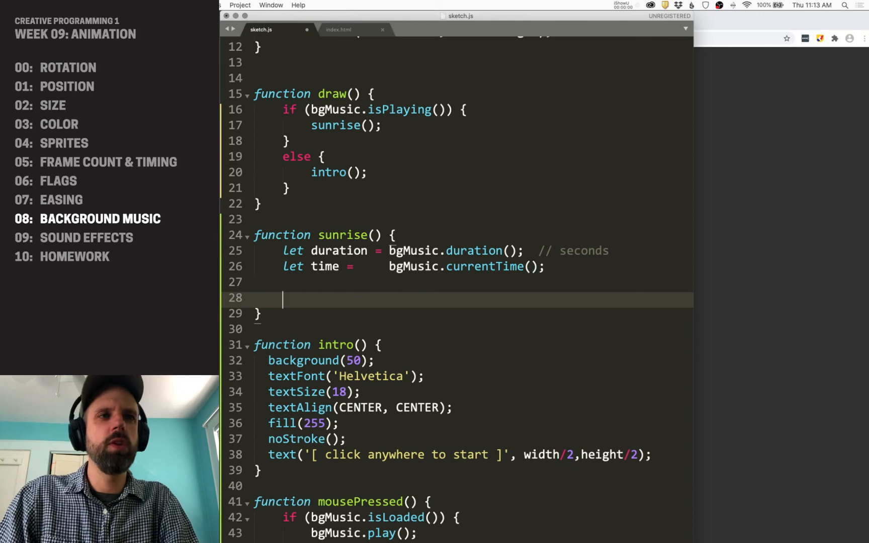
Step: Add let pct = map(time, 0, duration, ...) converting playback time to a 0-1 fraction
type("Let")
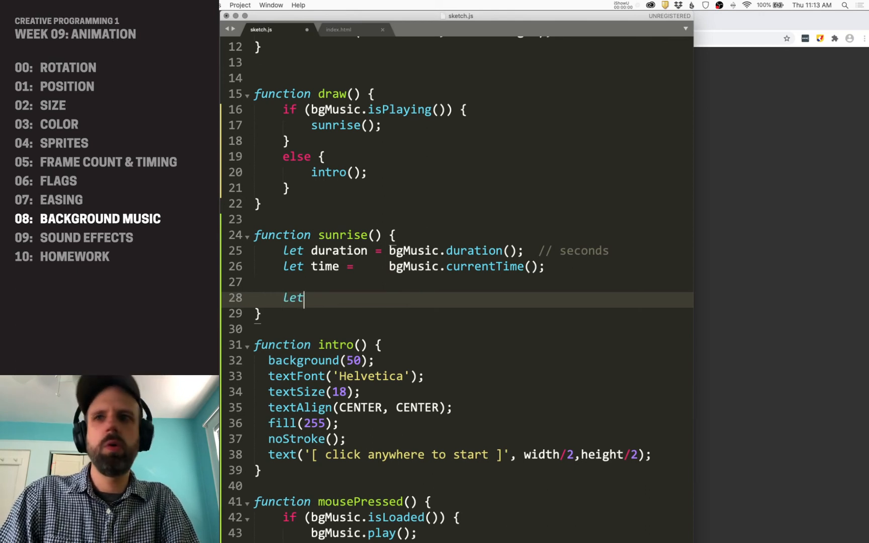
type("pct = map(")
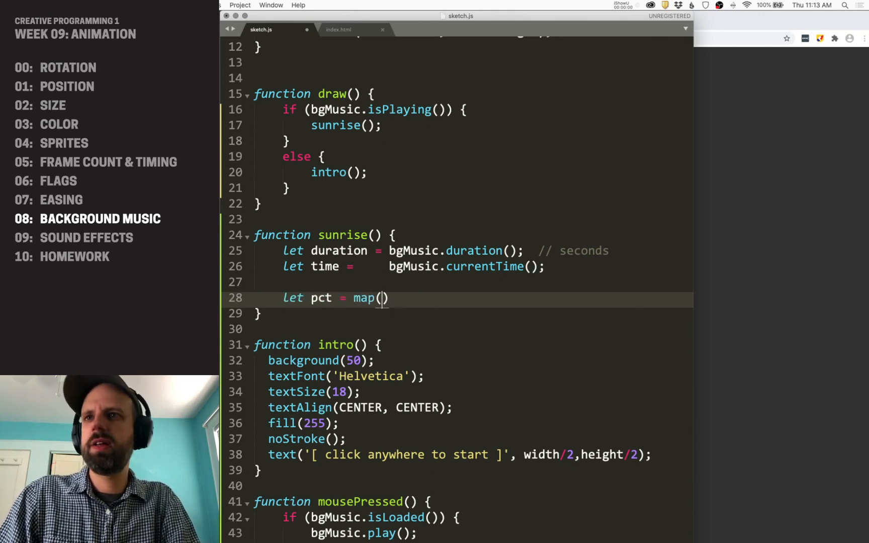
type("time,")
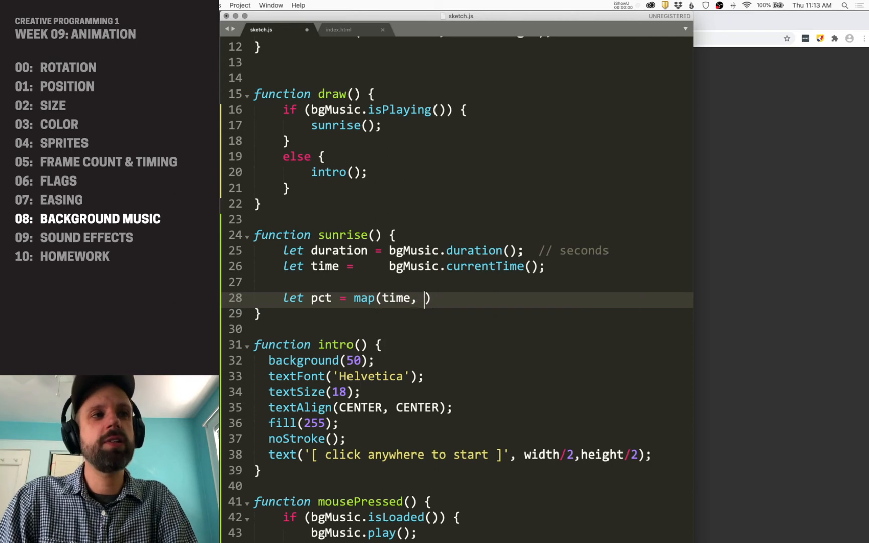
type("0,duration, 0,1")
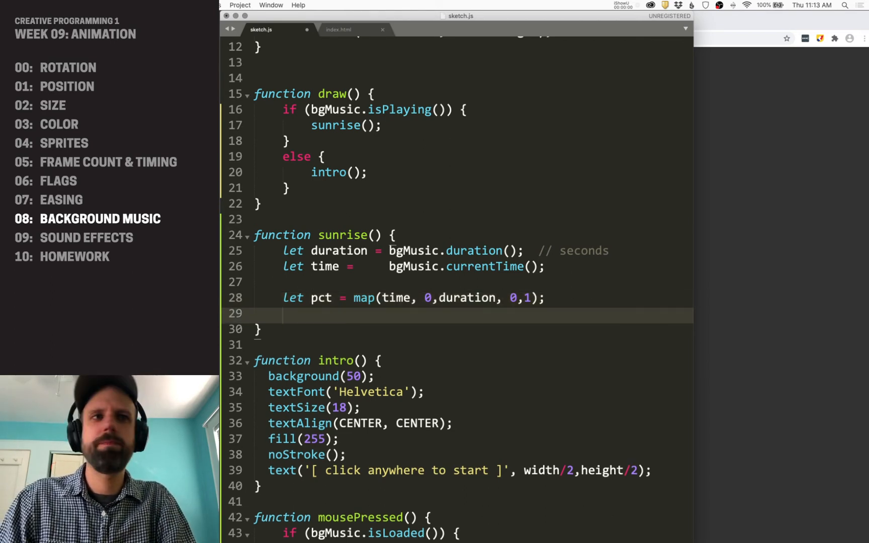
Step: Define the dark colour and the light sky-blue colour ending in 206, 250
type("let dra")
type("let lgit")
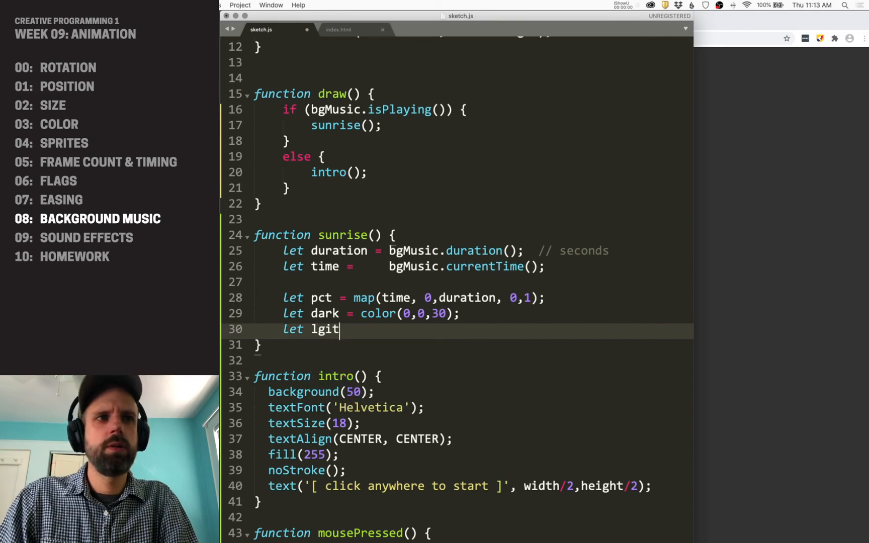
type("ght = color(135")
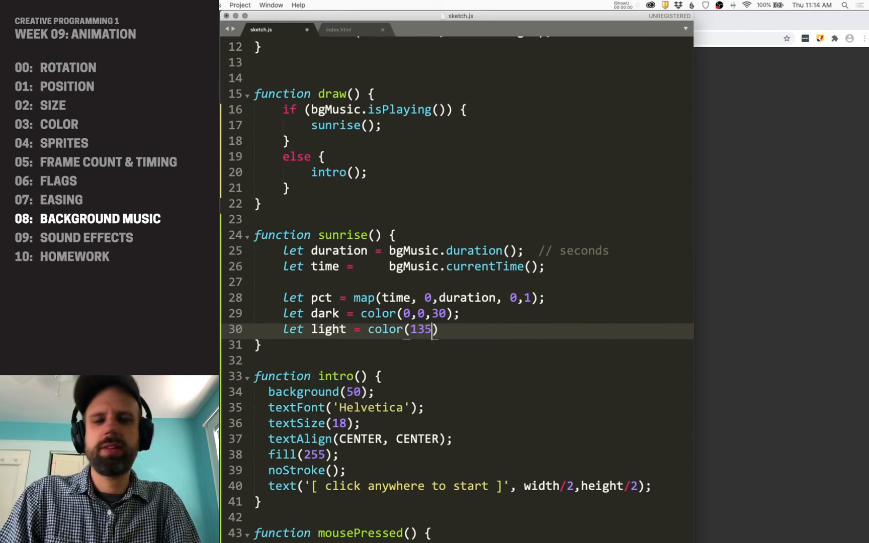
type(",206,")
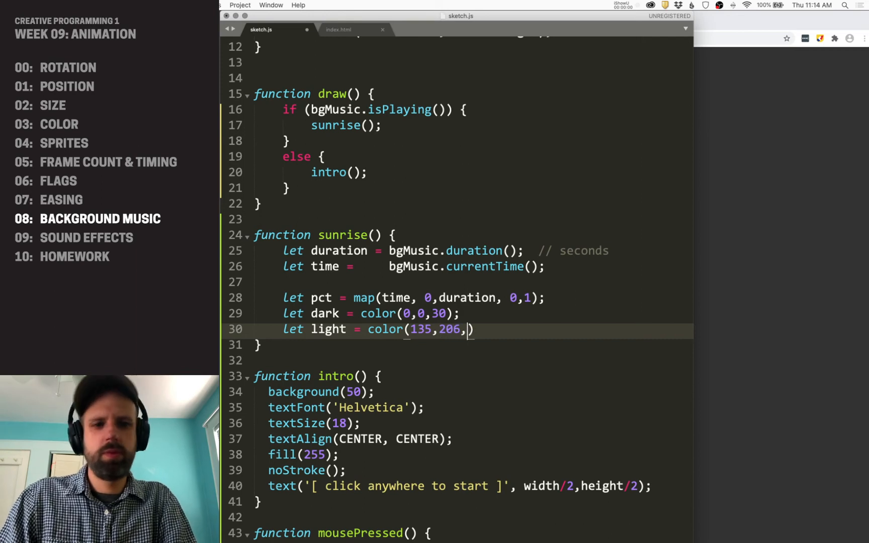
type("250);")
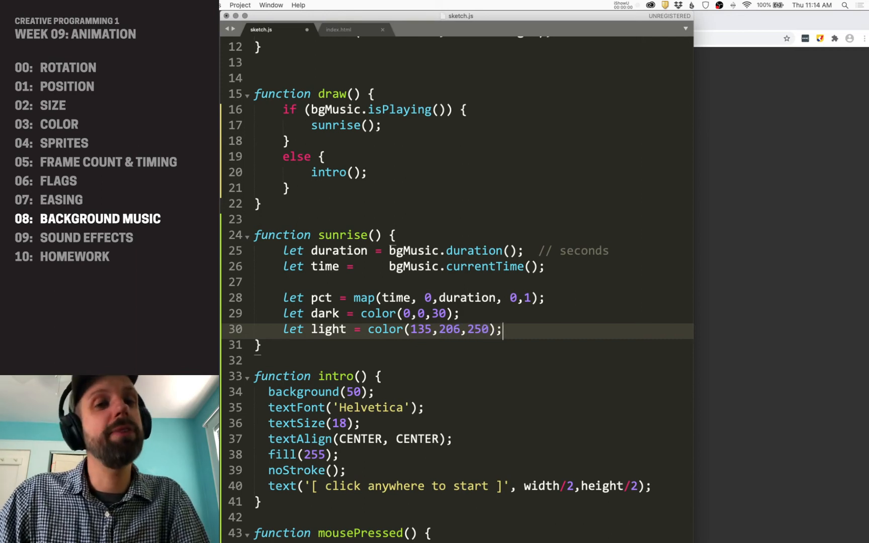
Step: Set background(lerpColor(dark, light, pct)) so the sky blends by pct
type("backgt")
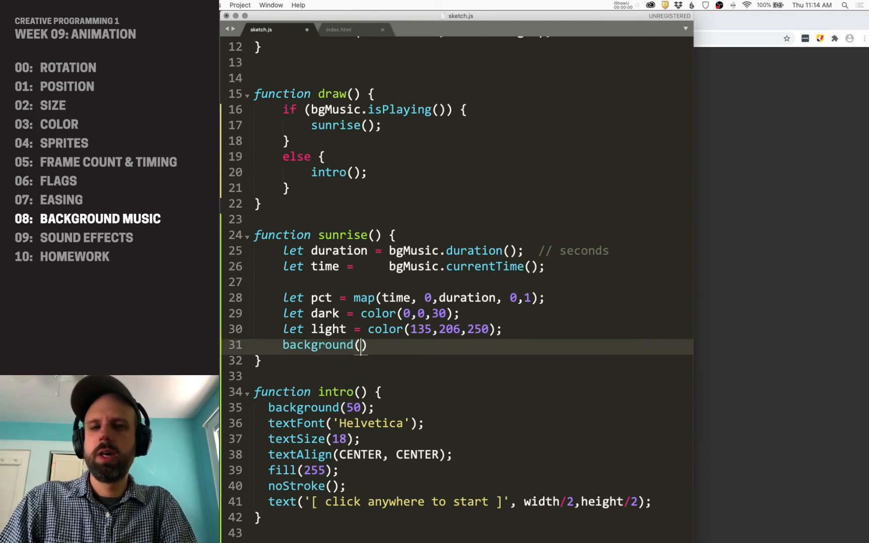
type("lerpColor()")
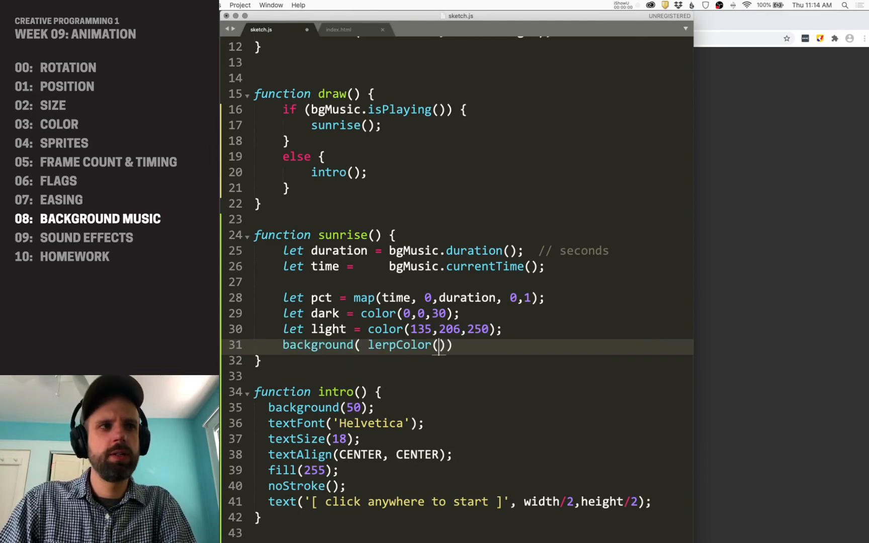
type("dark,light")
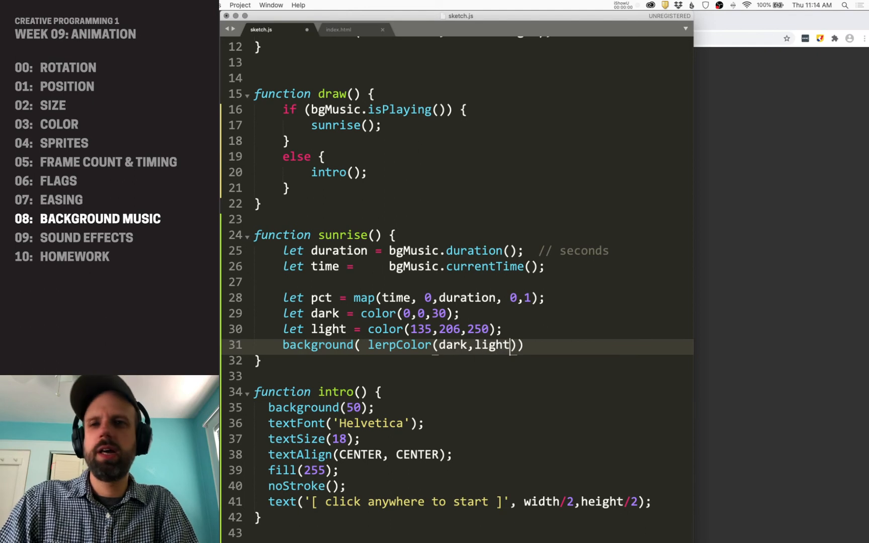
type(", pct);")
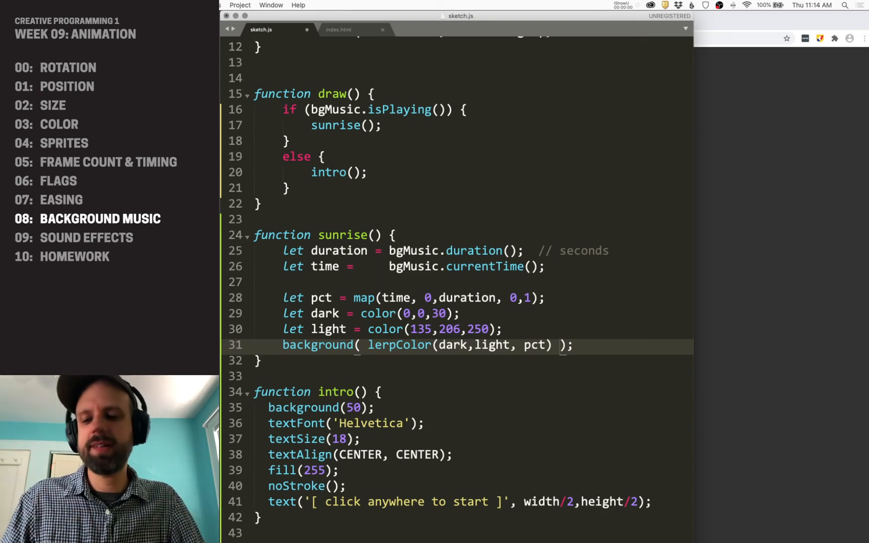
mouse_move(252, 292)
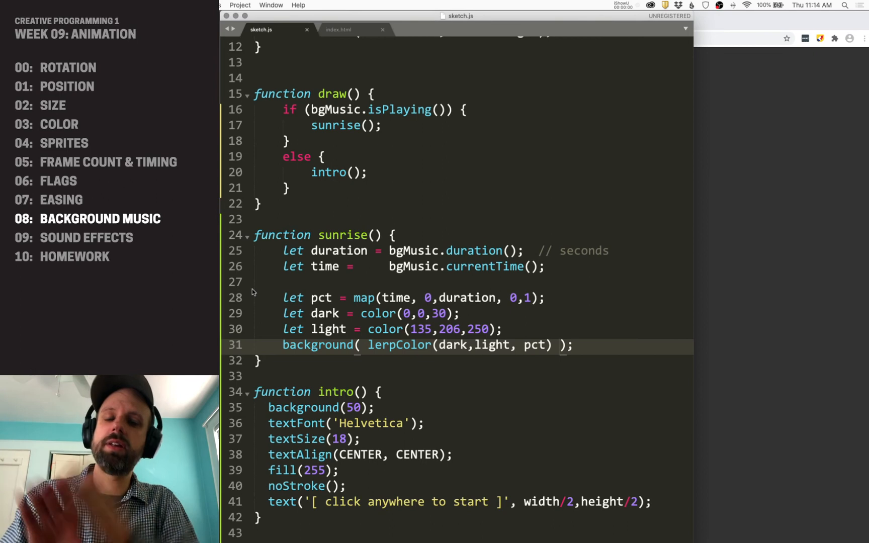
mouse_move(780, 196)
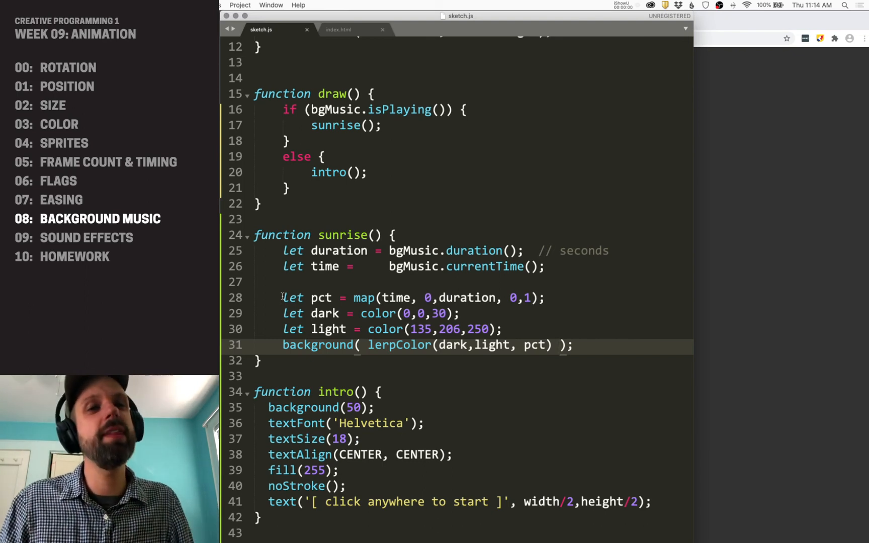
mouse_move(498, 387)
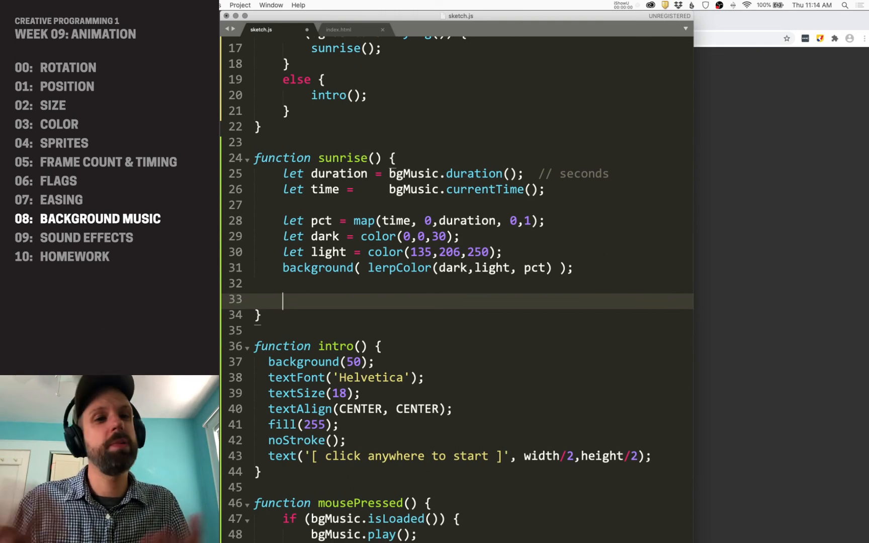
Step: Add let y = map(time, 0, duration, height+300, height/4) for the rising sun
type("let y = map(time,")
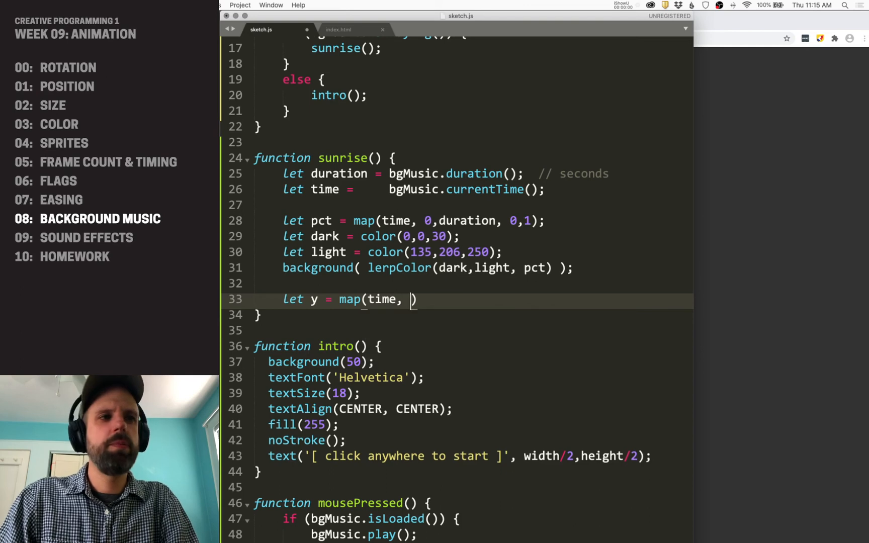
type("0,duration,")
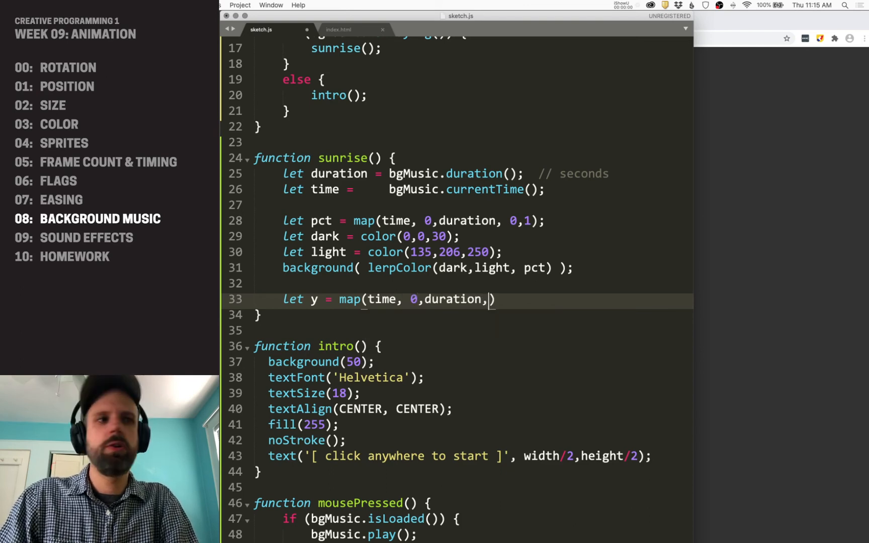
type("height")
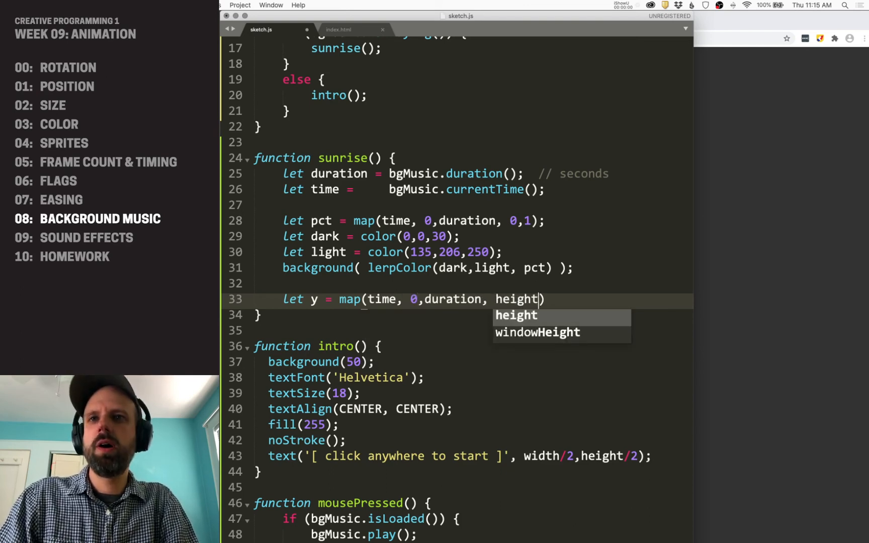
type("+300")
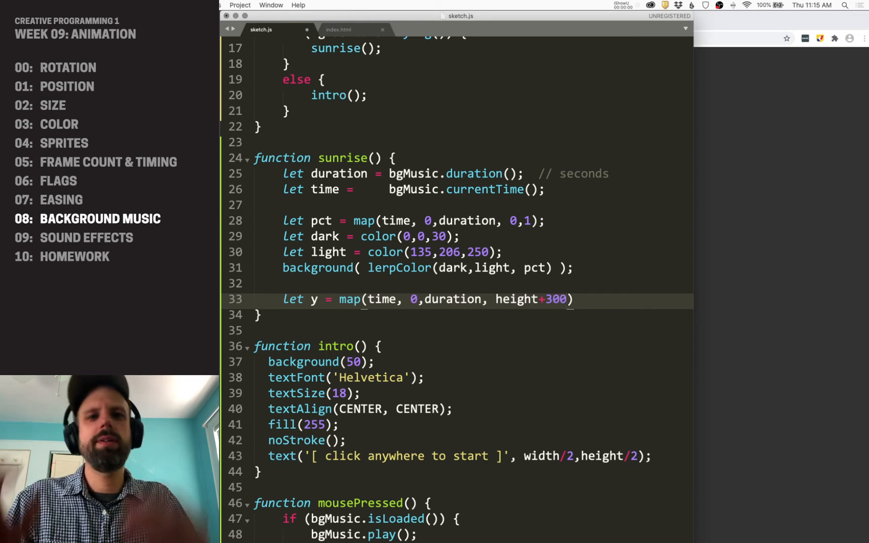
type(",")
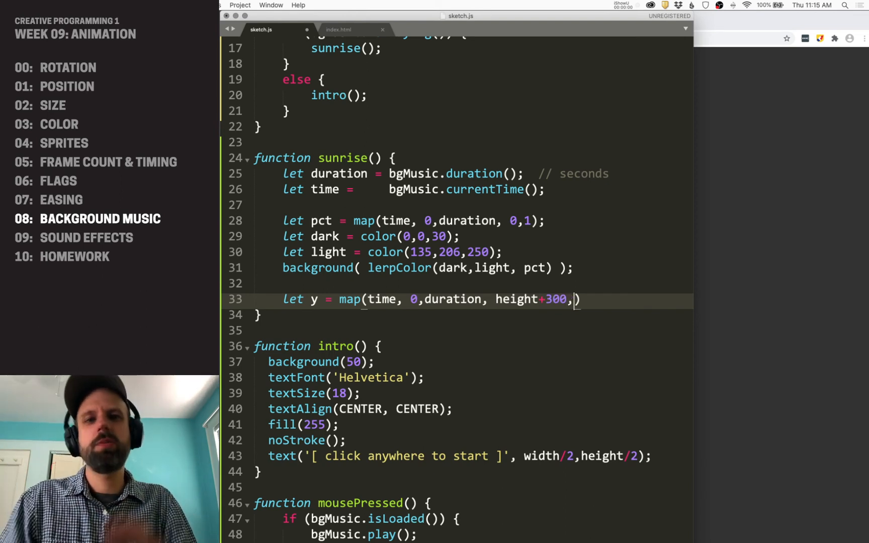
type("height/4")
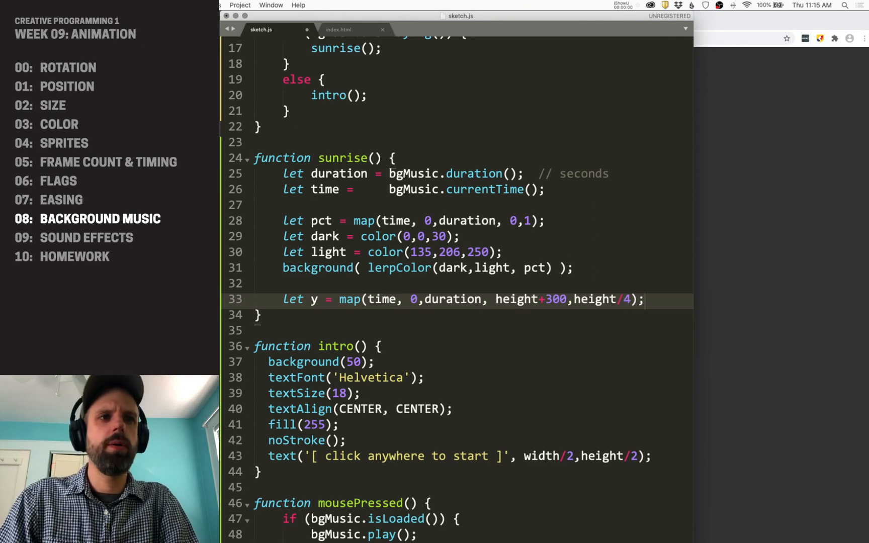
Step: Add let dia = map(time, 0, duration, 600, 100) for the shrinking diameter
type("let dia =")
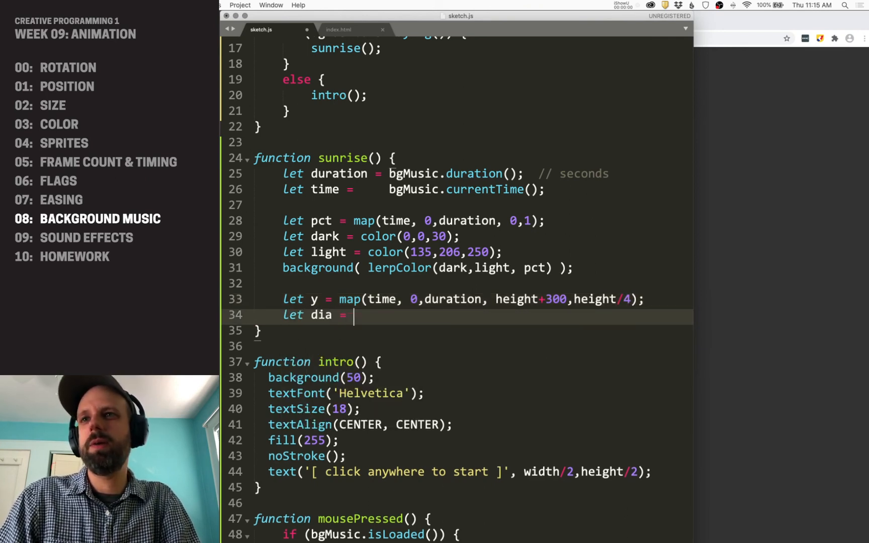
type("map(time, 0,")
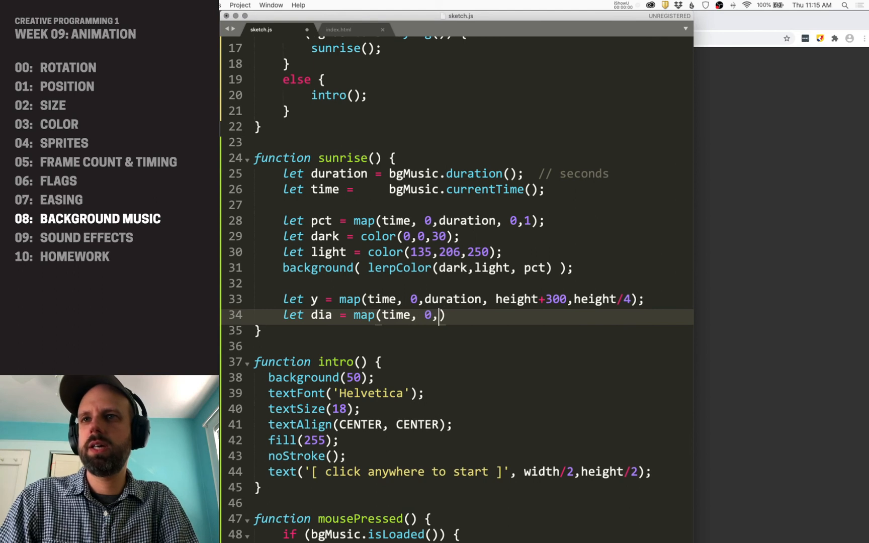
type("duration,")
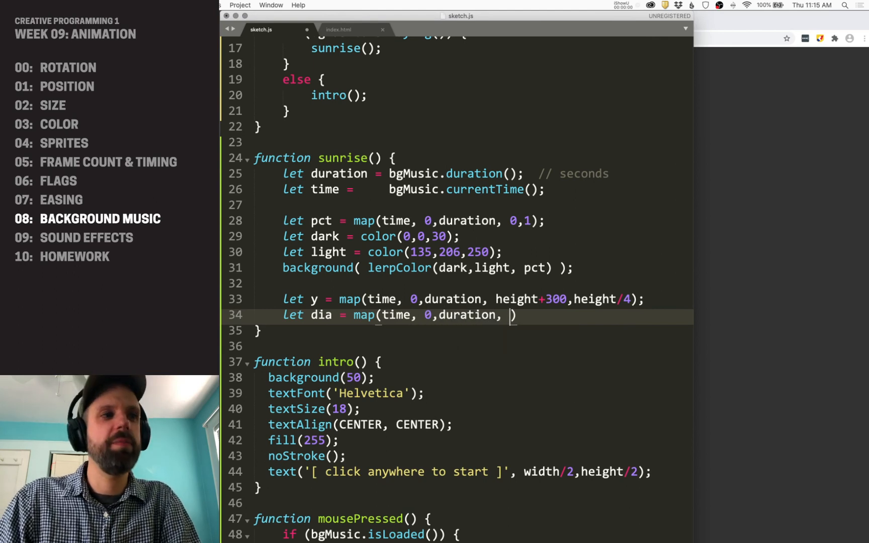
type("600,")
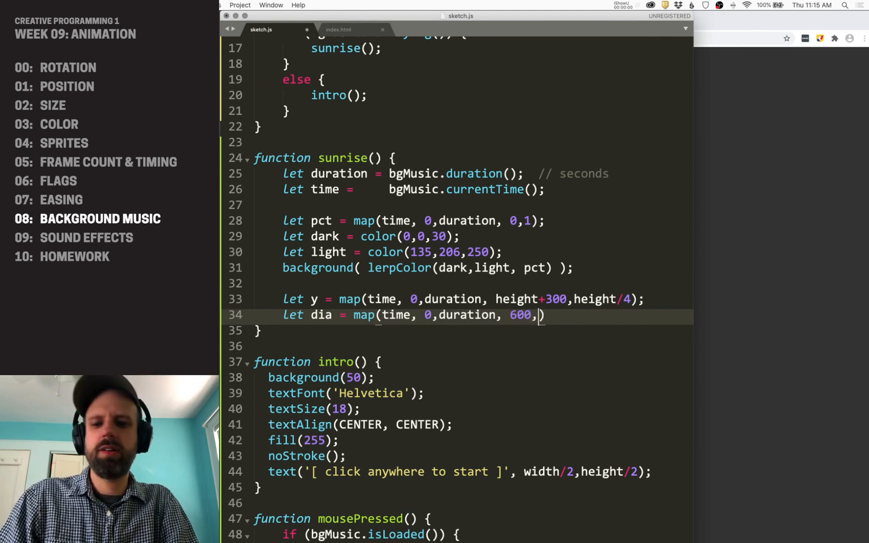
type("100);")
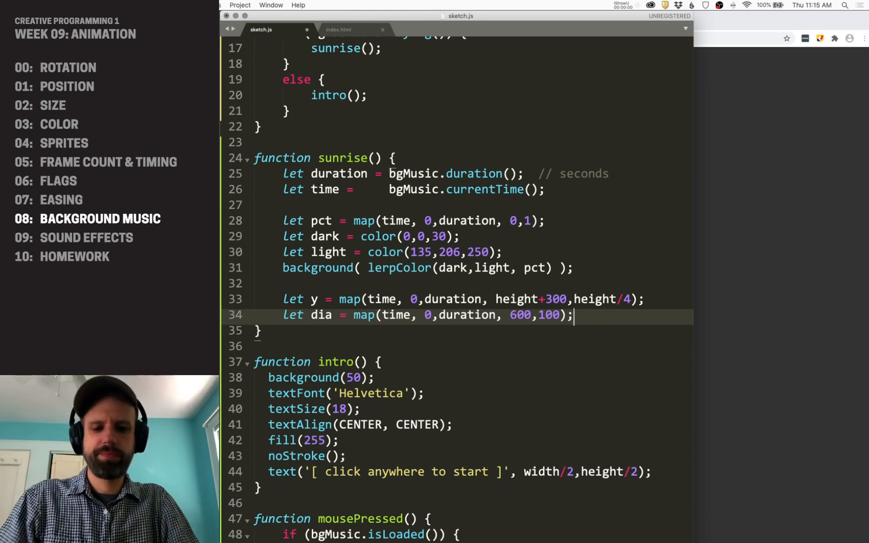
Step: Add fill(255,255,100), noStroke() and circle(width/2, y, dia), then start the sketch in Chrome
type("fill(255,255,100);")
type("noStroke();")
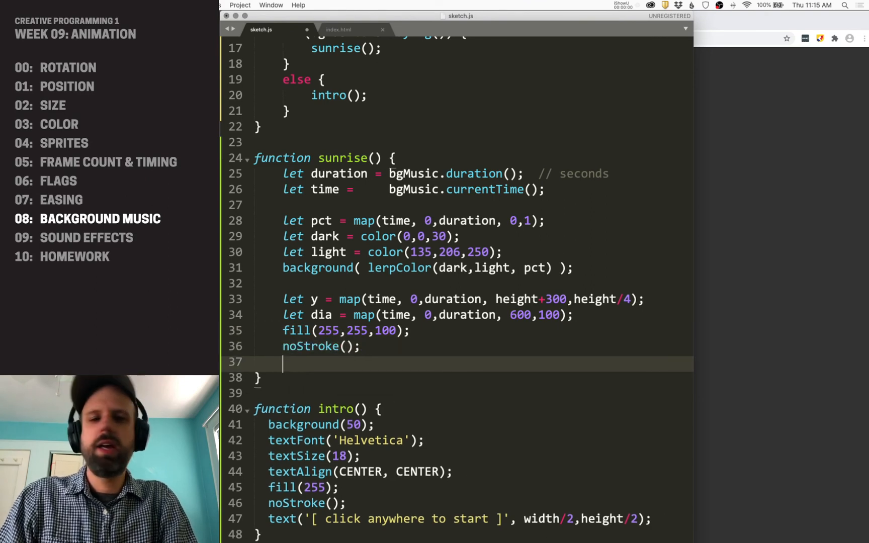
type("circle(width")
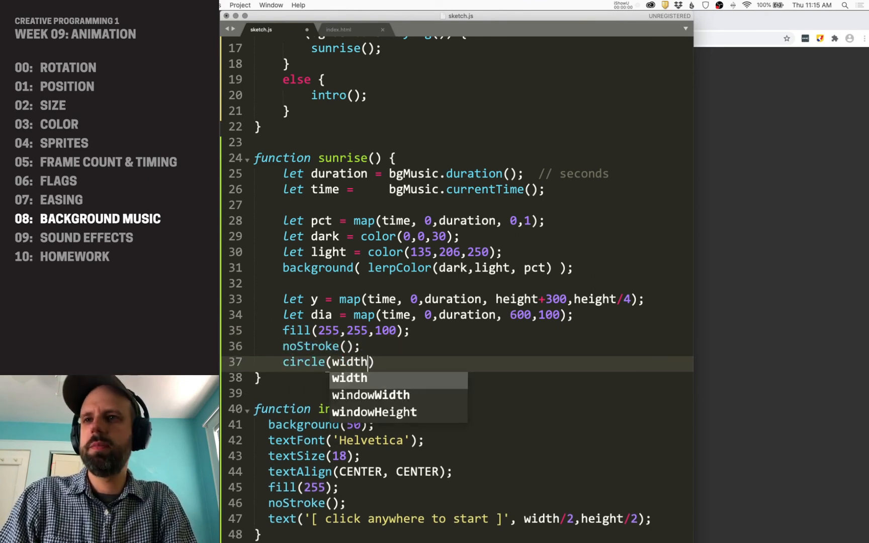
type("/2,")
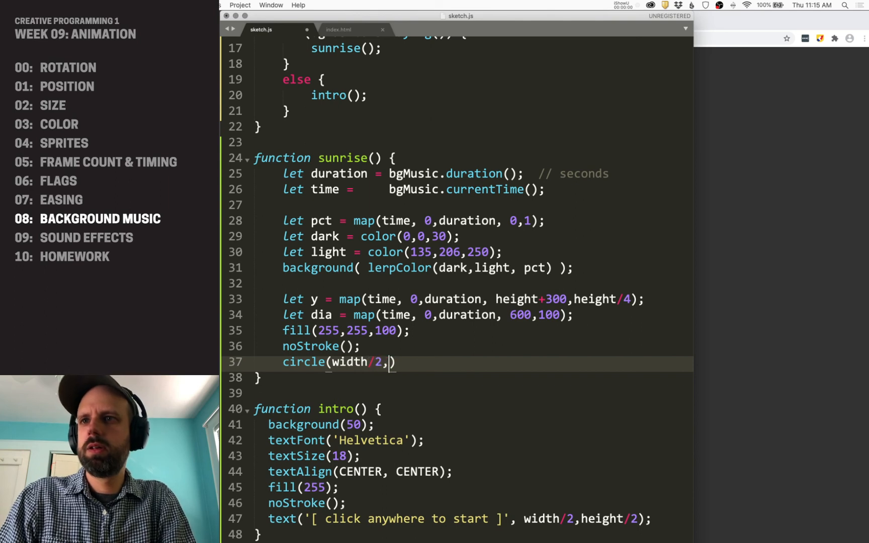
type("y, dia);")
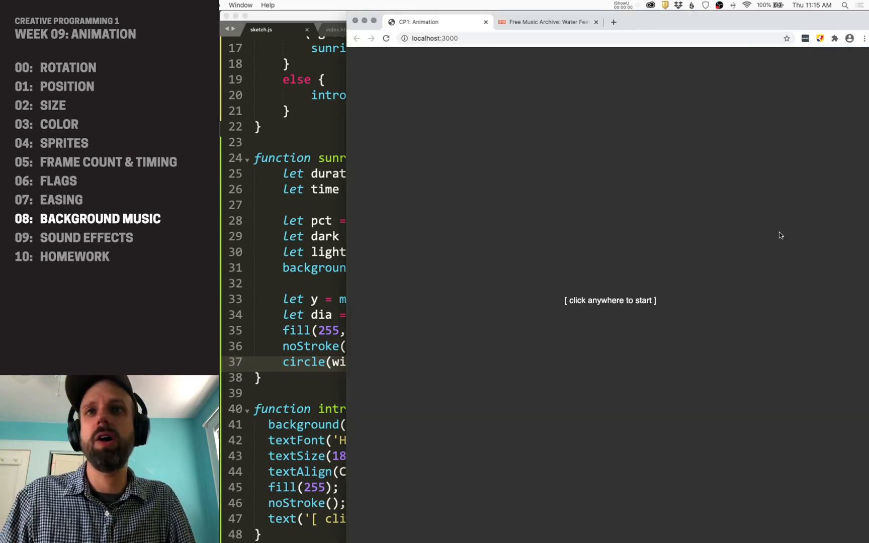
left_click(572, 254)
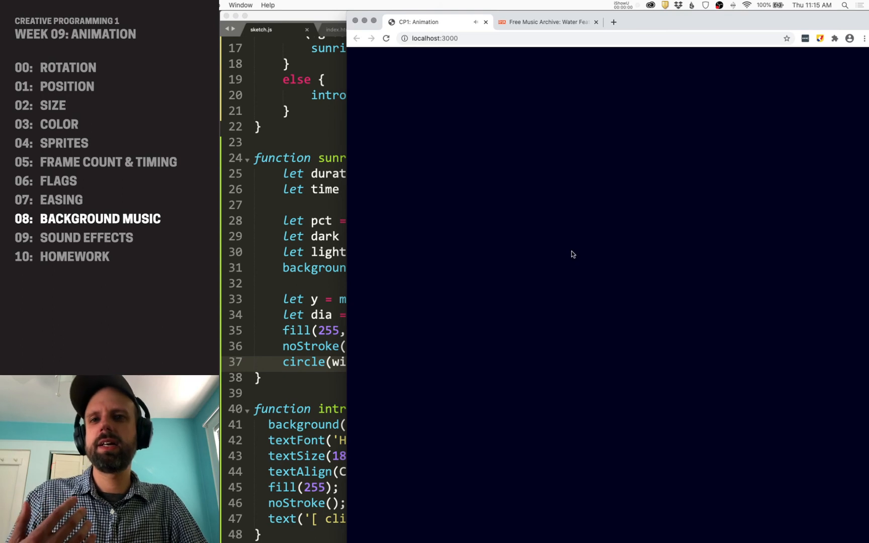